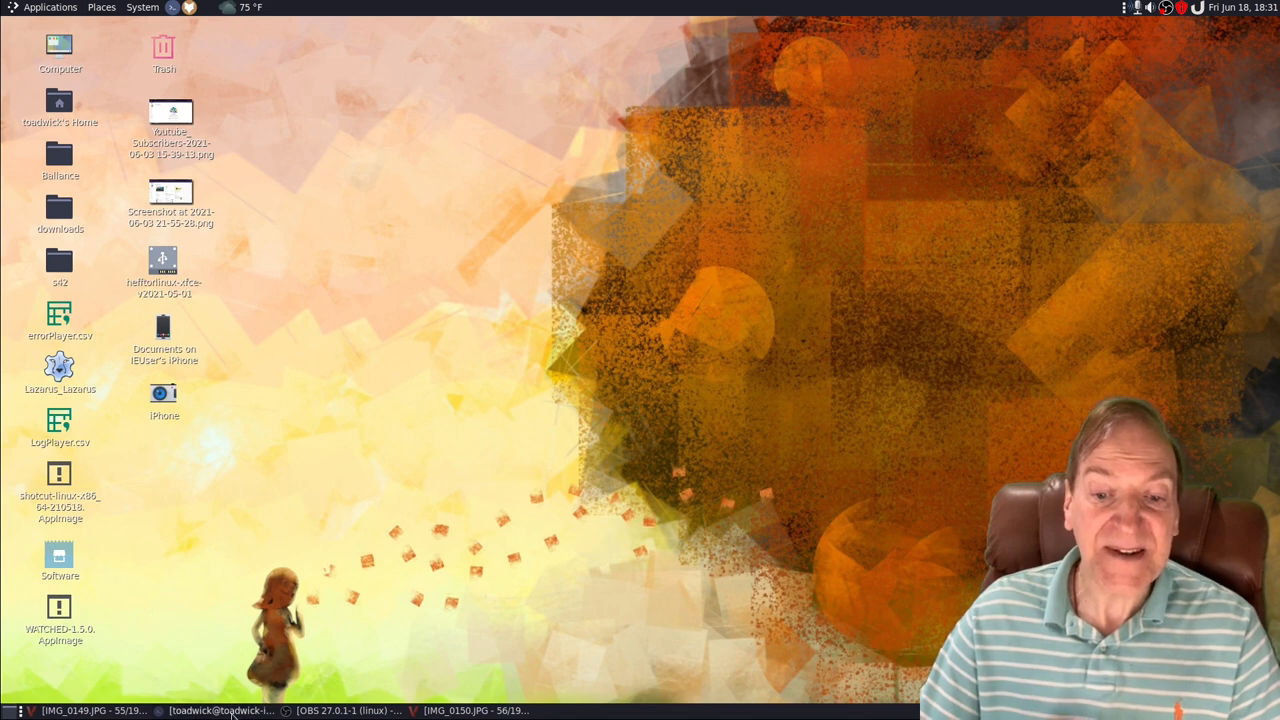
# Open a terminal window from the top panel launcher
pyautogui.click(220, 710)
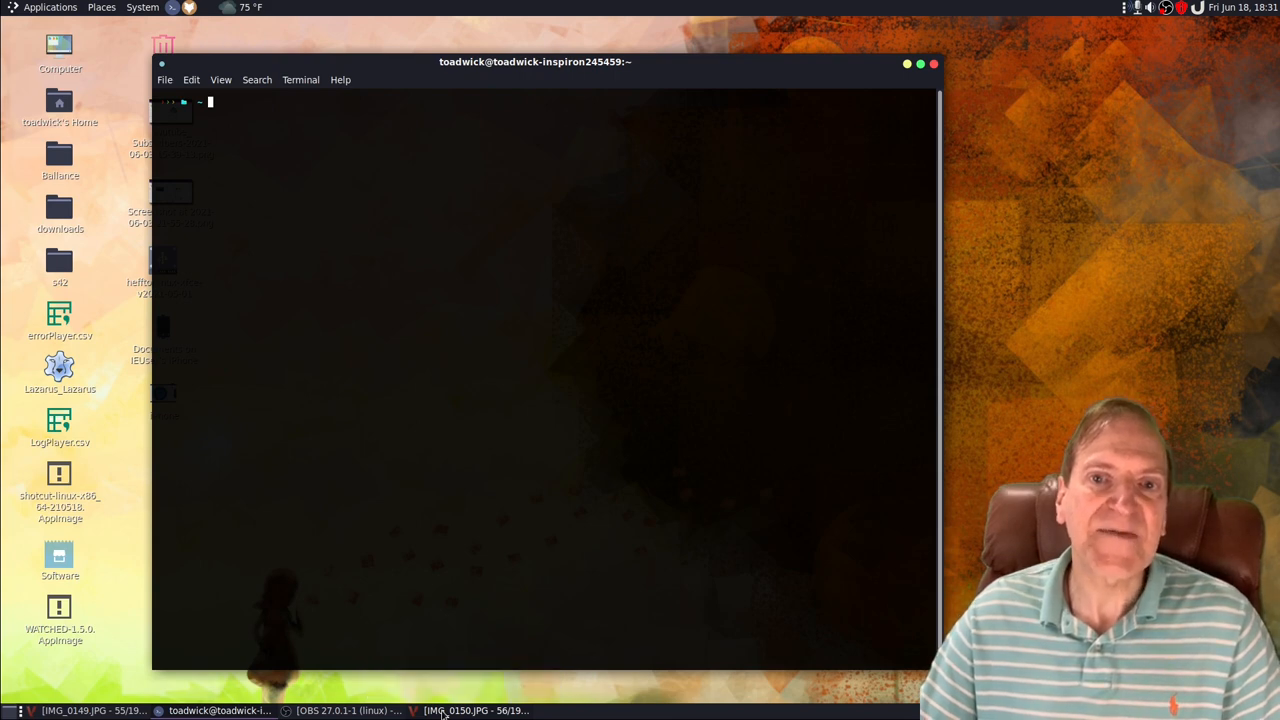
# Bring the IMG_0150.JPG boot menu photo forward in the image viewer
pyautogui.click(475, 710)
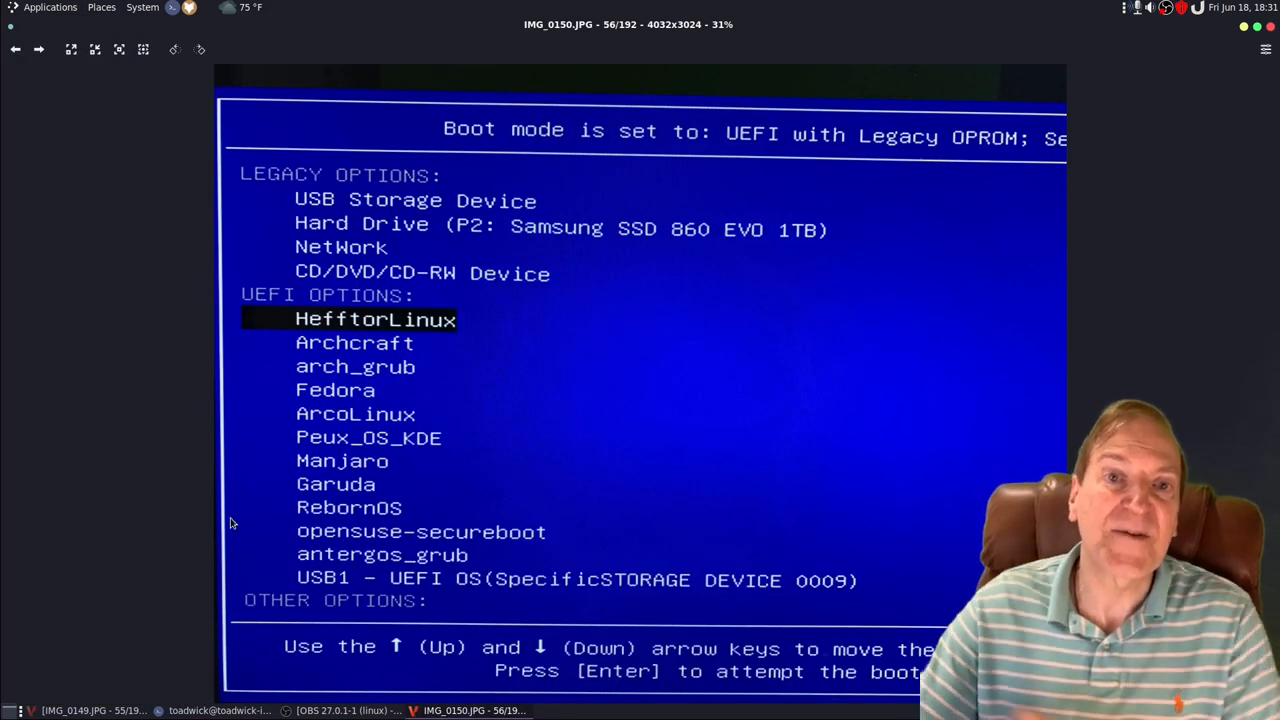
pyautogui.moveTo(622, 282)
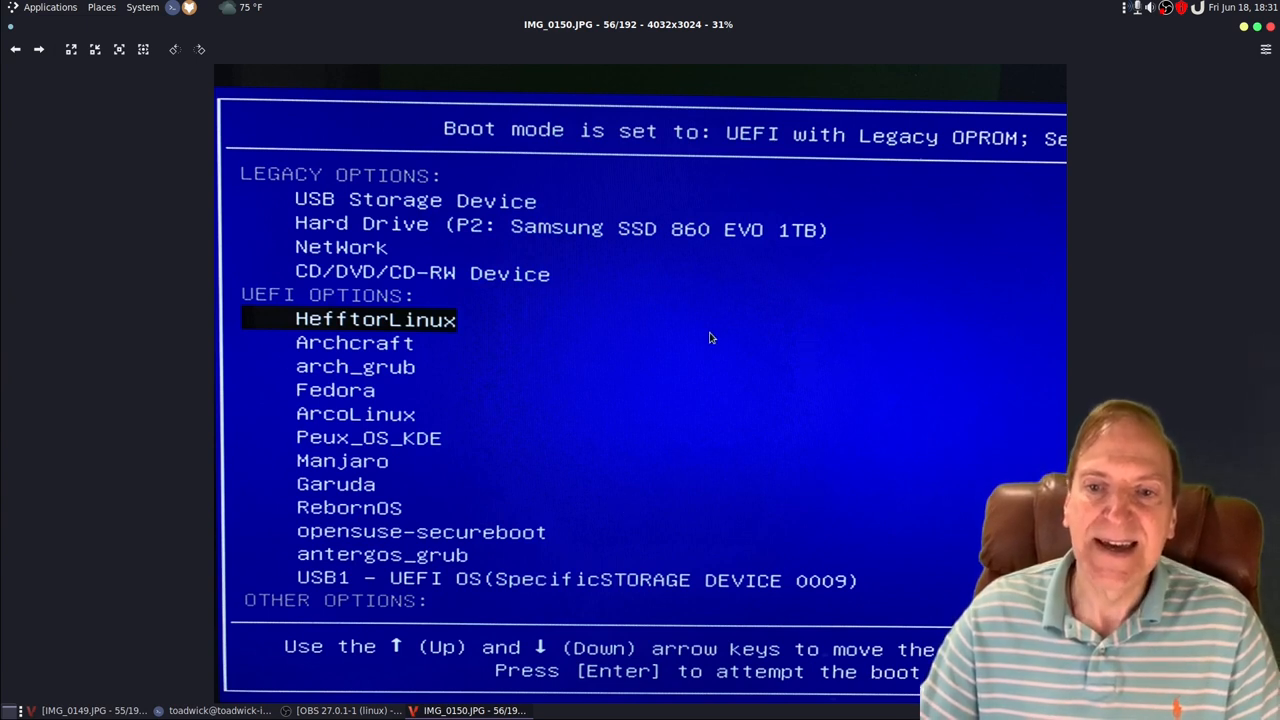
pyautogui.moveTo(600, 297)
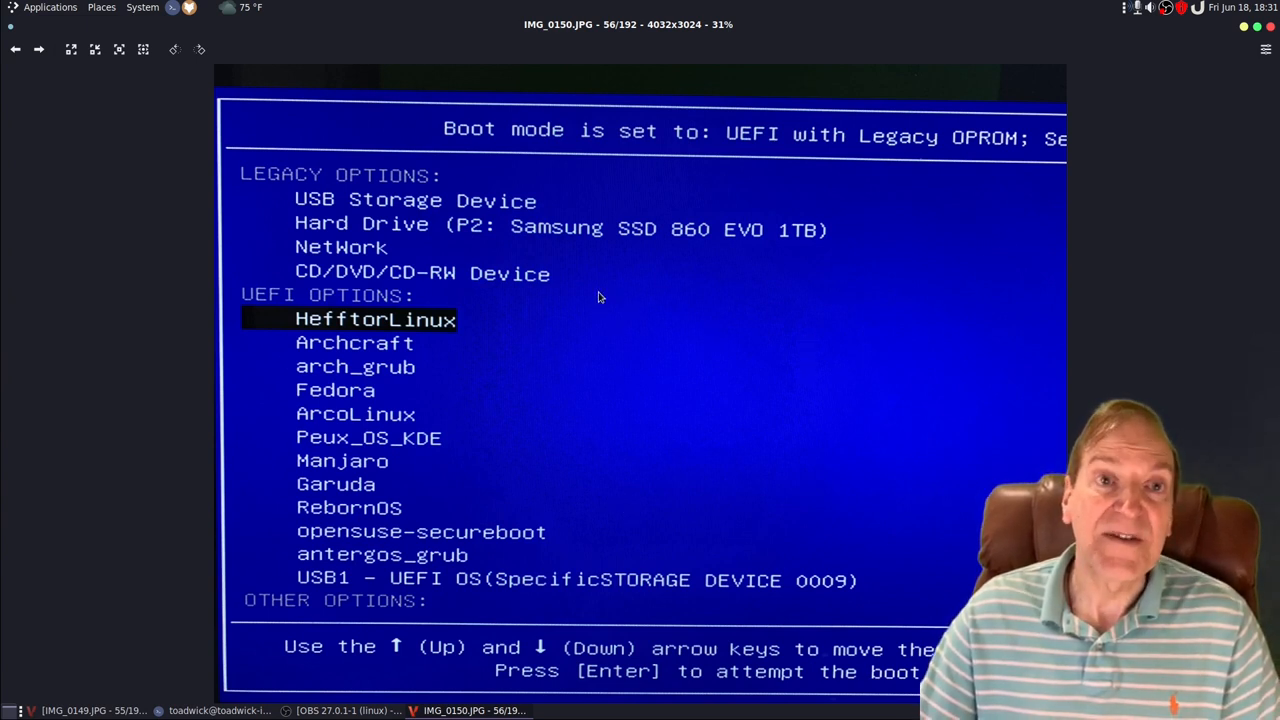
pyautogui.moveTo(295, 324)
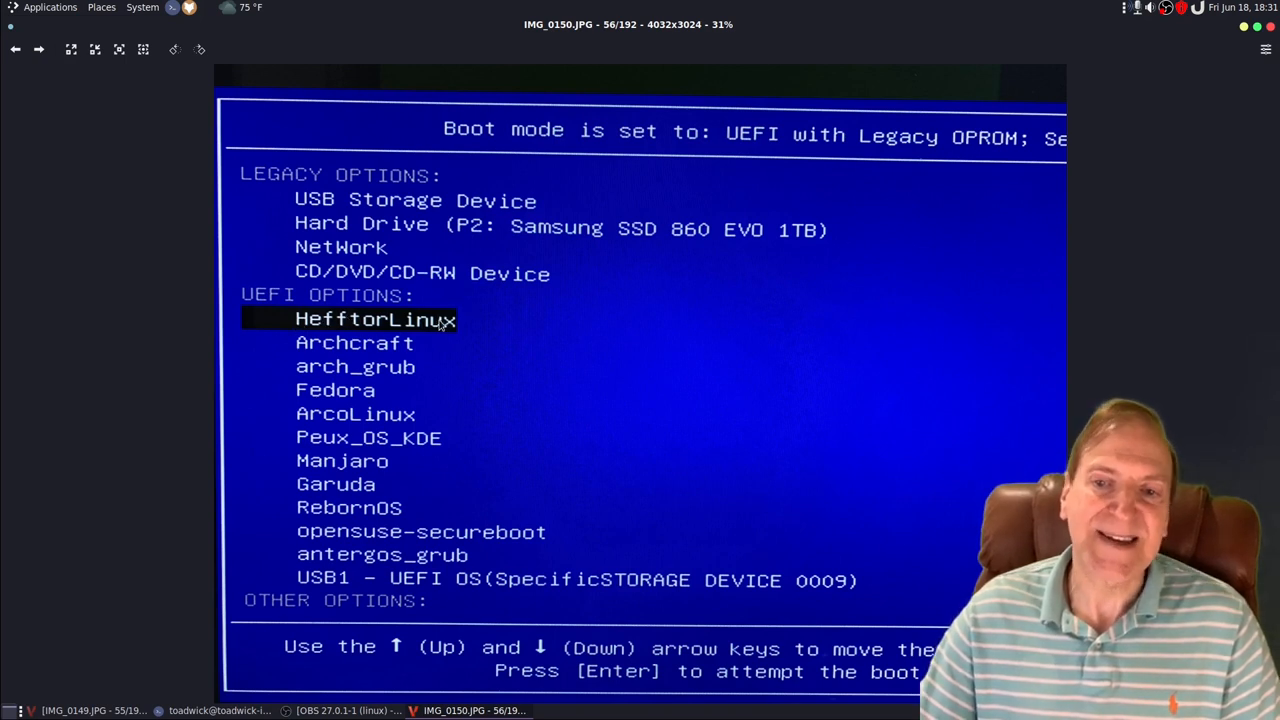
pyautogui.moveTo(490, 327)
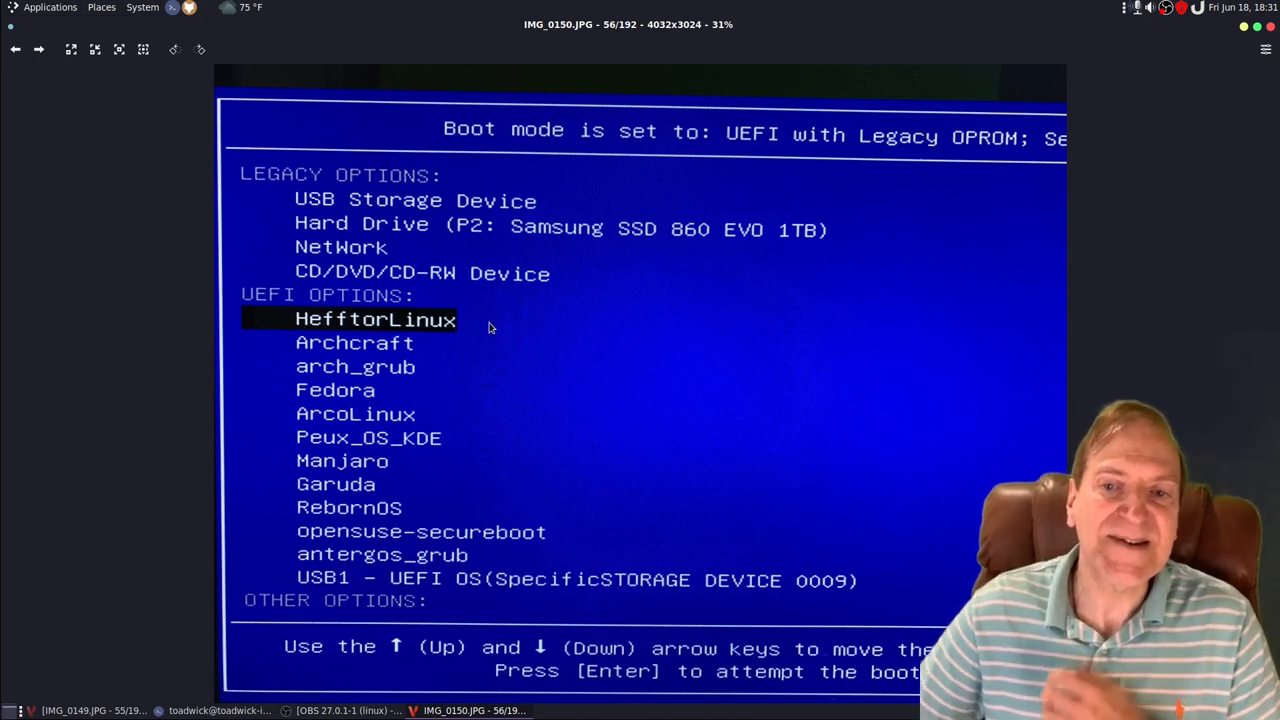
pyautogui.moveTo(464, 345)
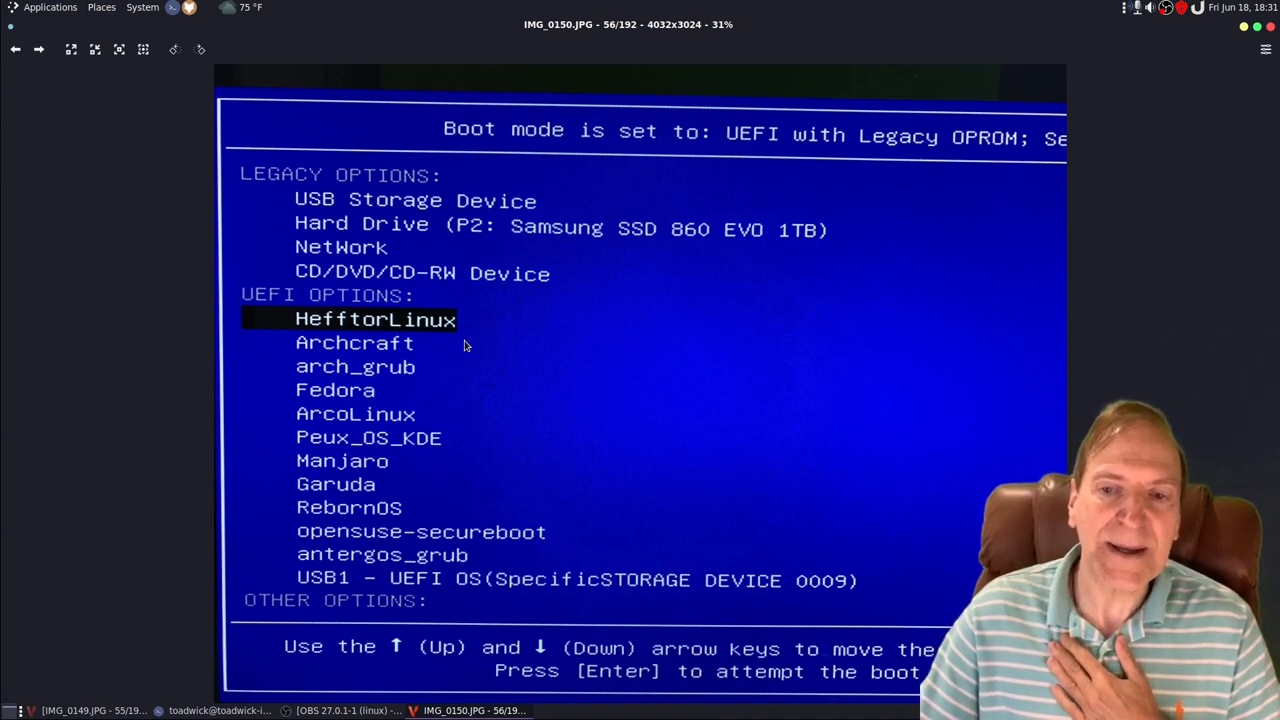
pyautogui.moveTo(312, 353)
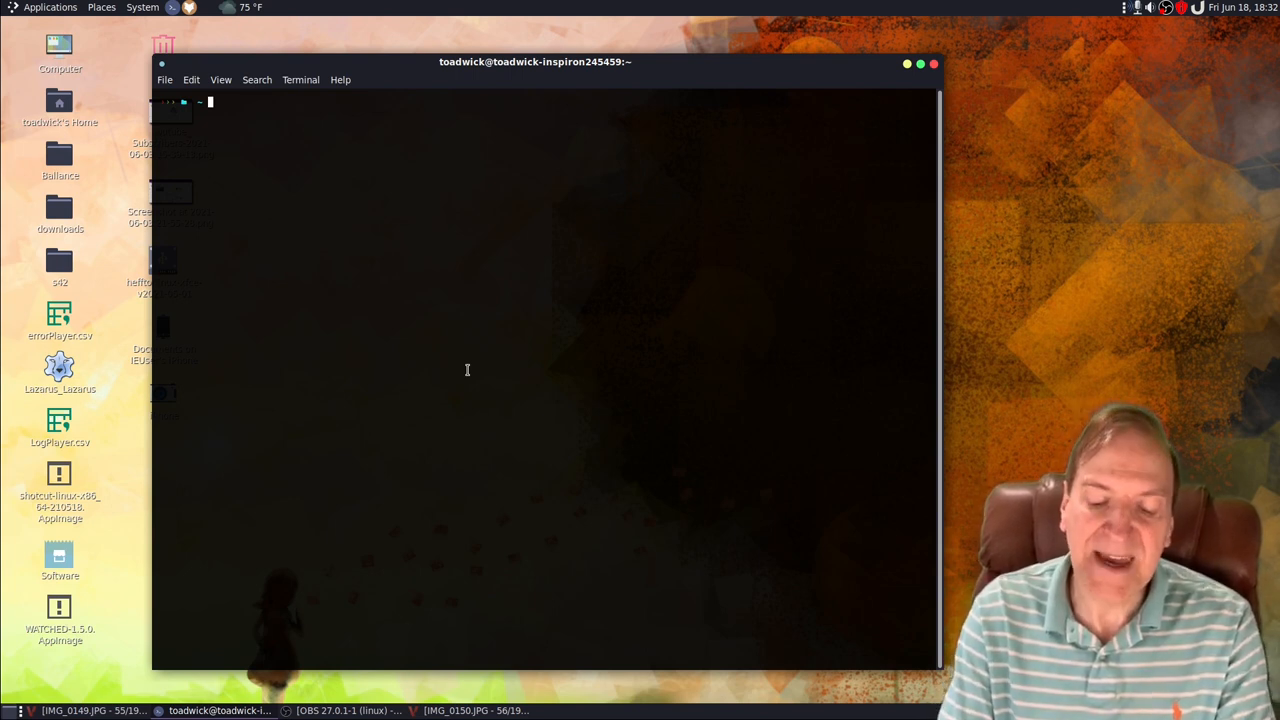
# Run efibootmgr to list boot entries and highlight the Archcraft entry
pyautogui.write('efibootmg')
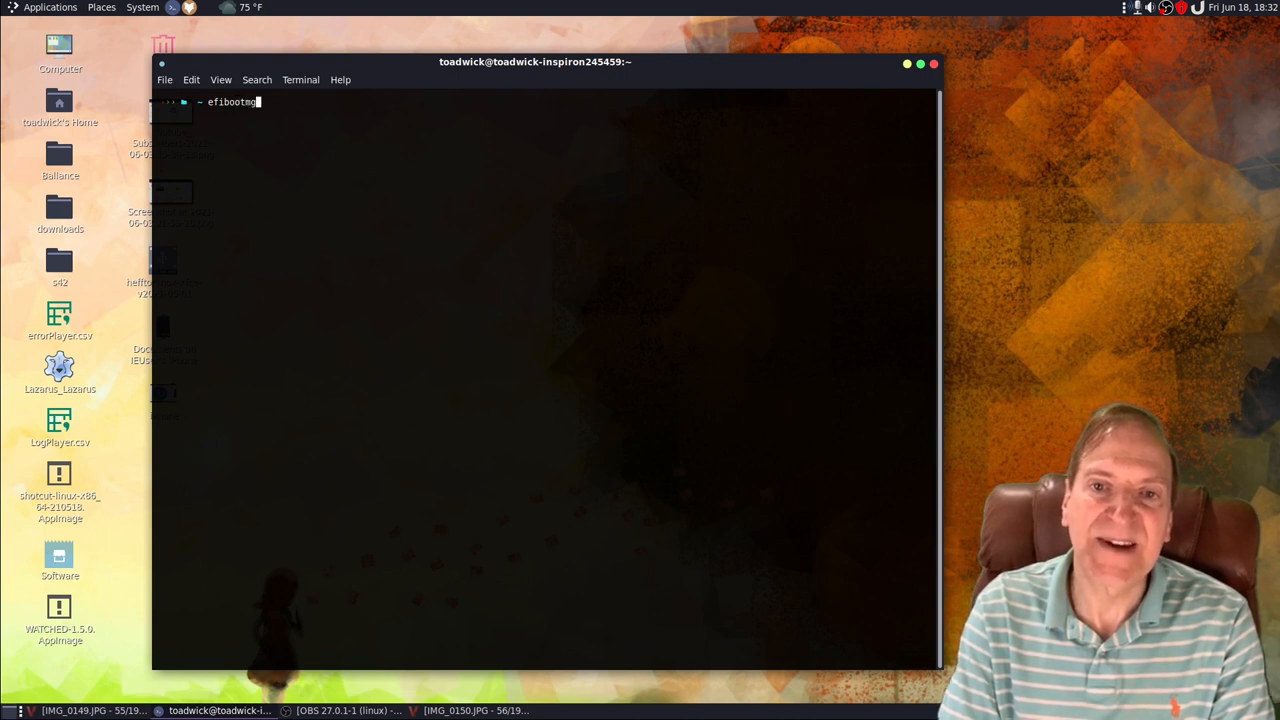
pyautogui.write('r')
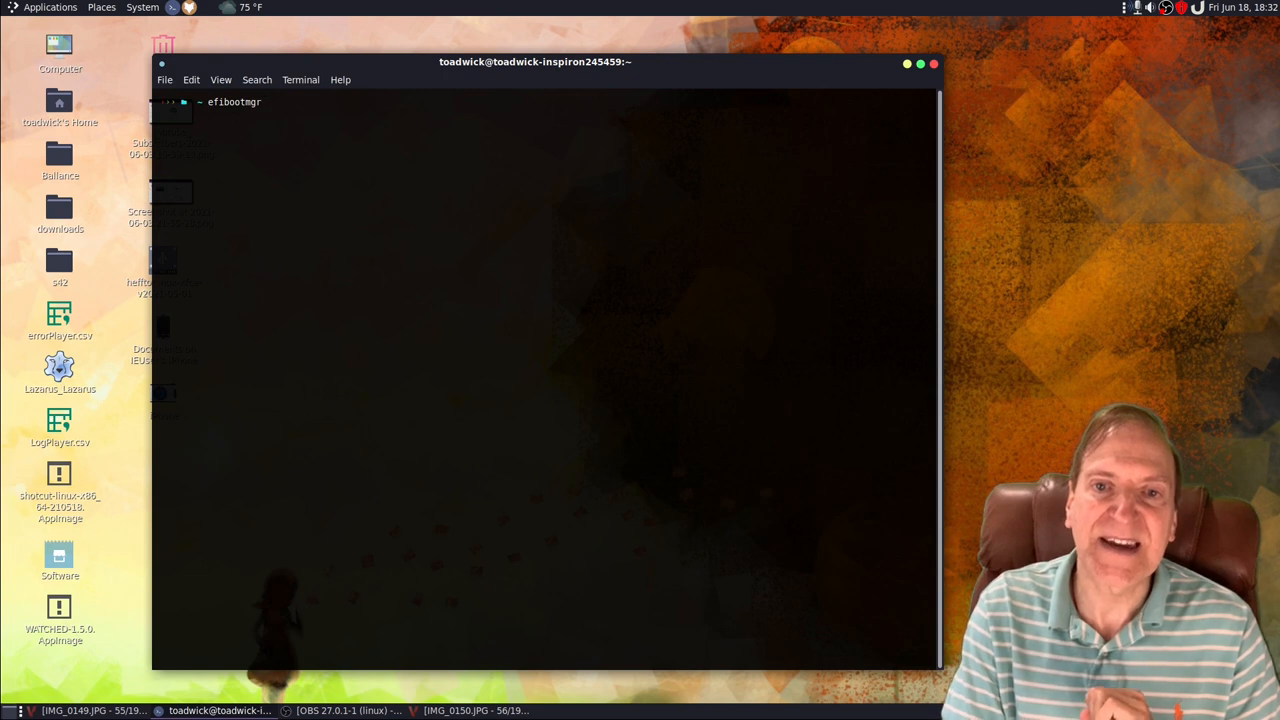
pyautogui.press('Return')
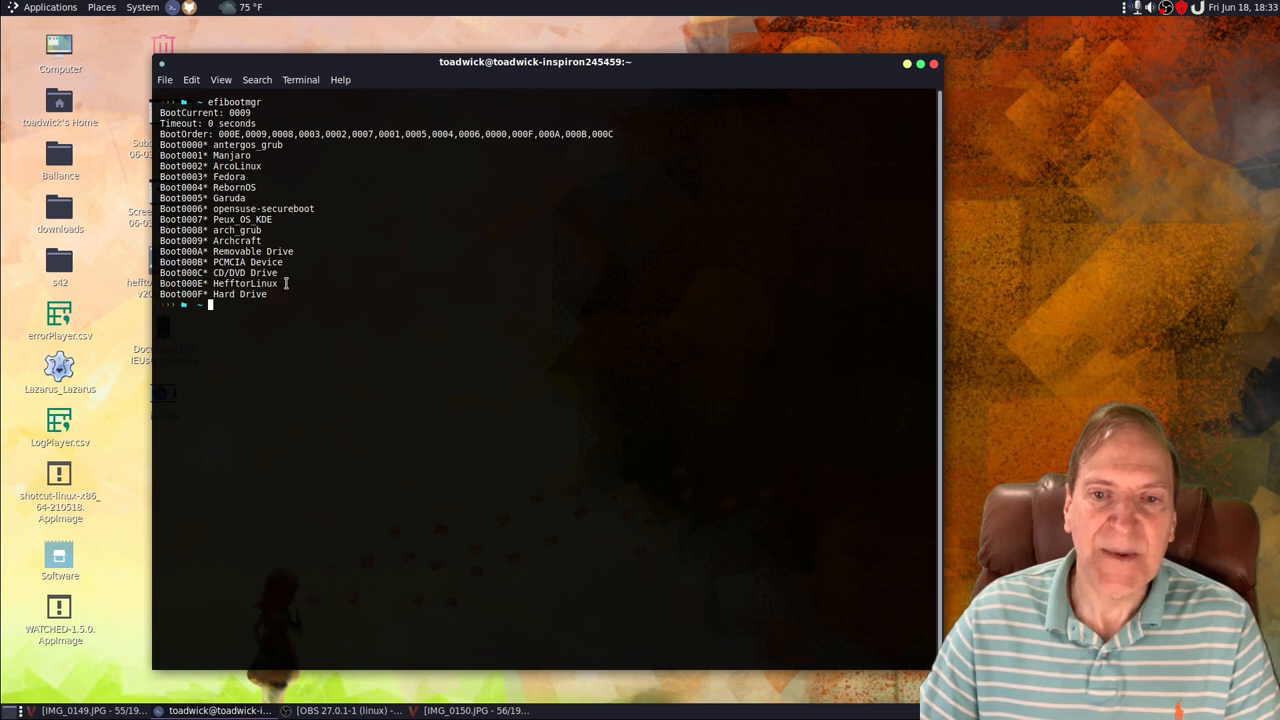
pyautogui.doubleClick(237, 283)
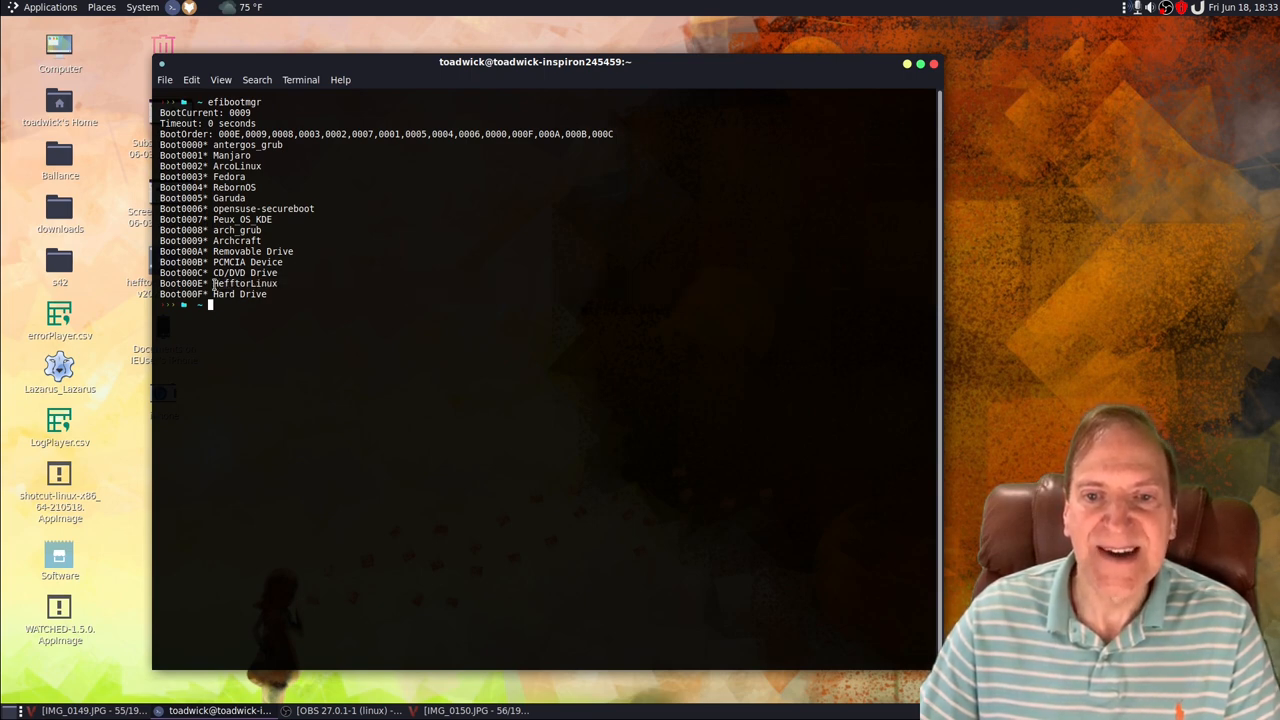
pyautogui.doubleClick(240, 283)
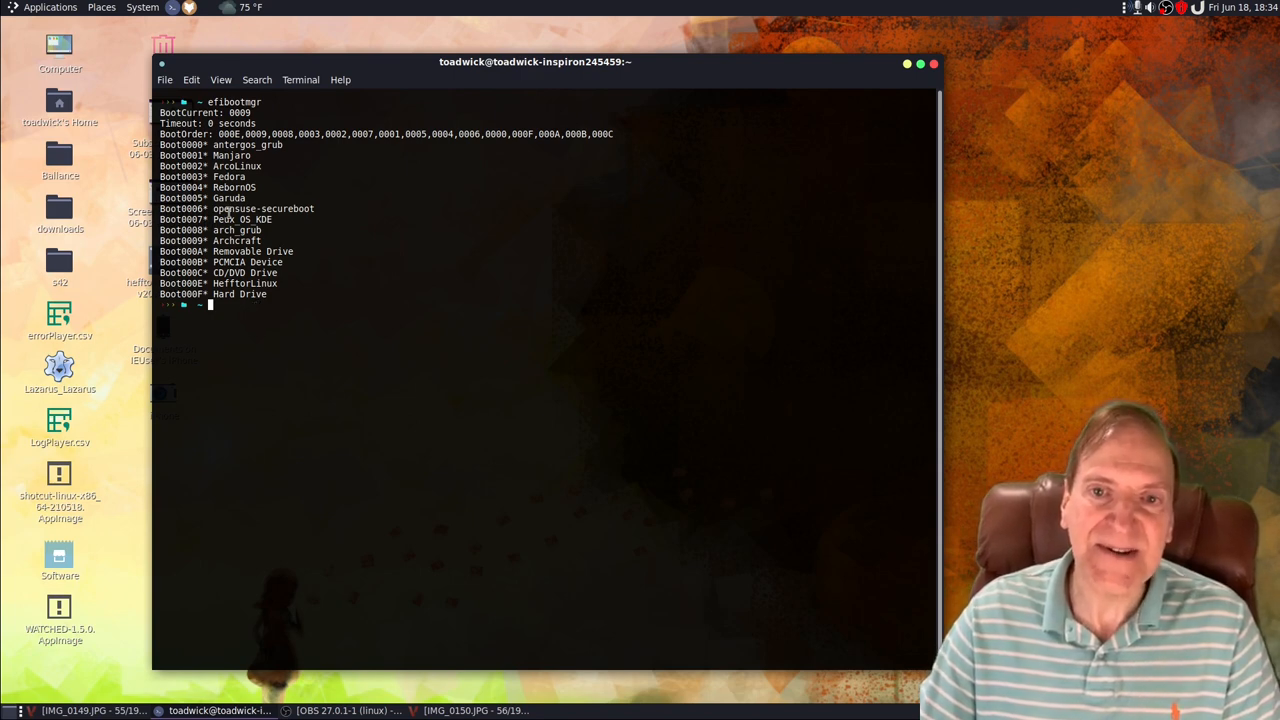
pyautogui.moveTo(255, 166)
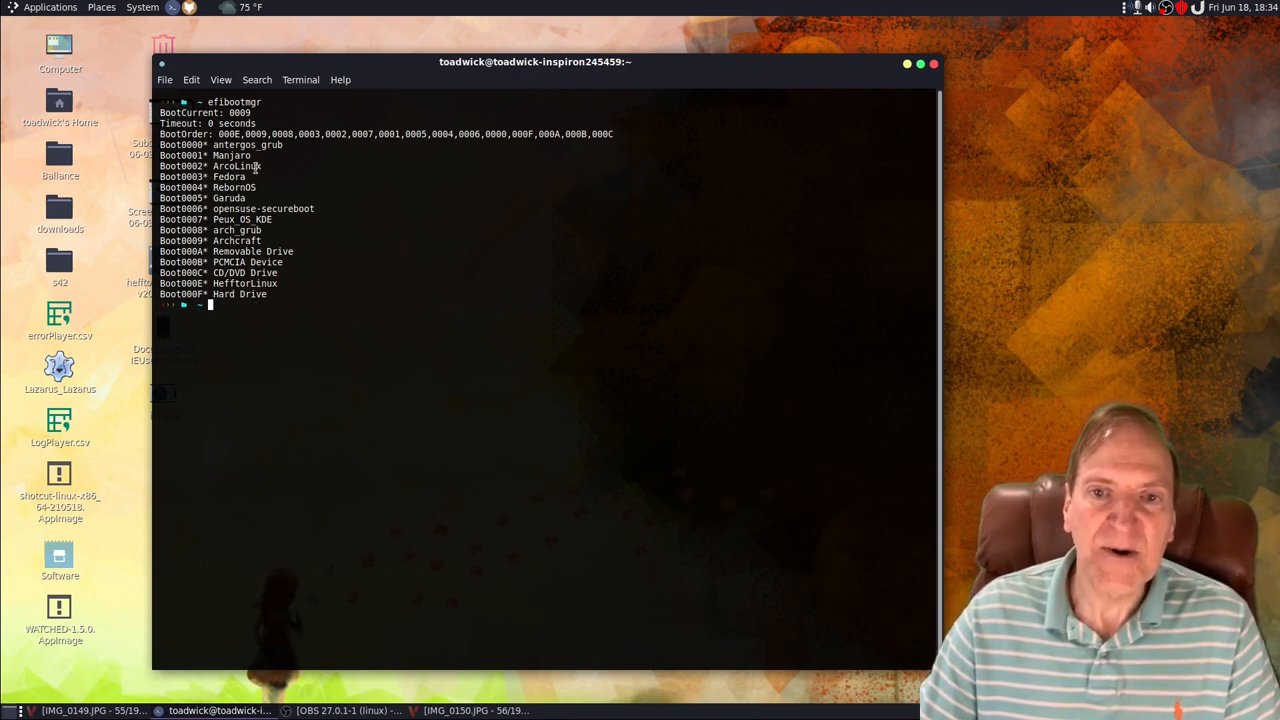
pyautogui.doubleClick(237, 240)
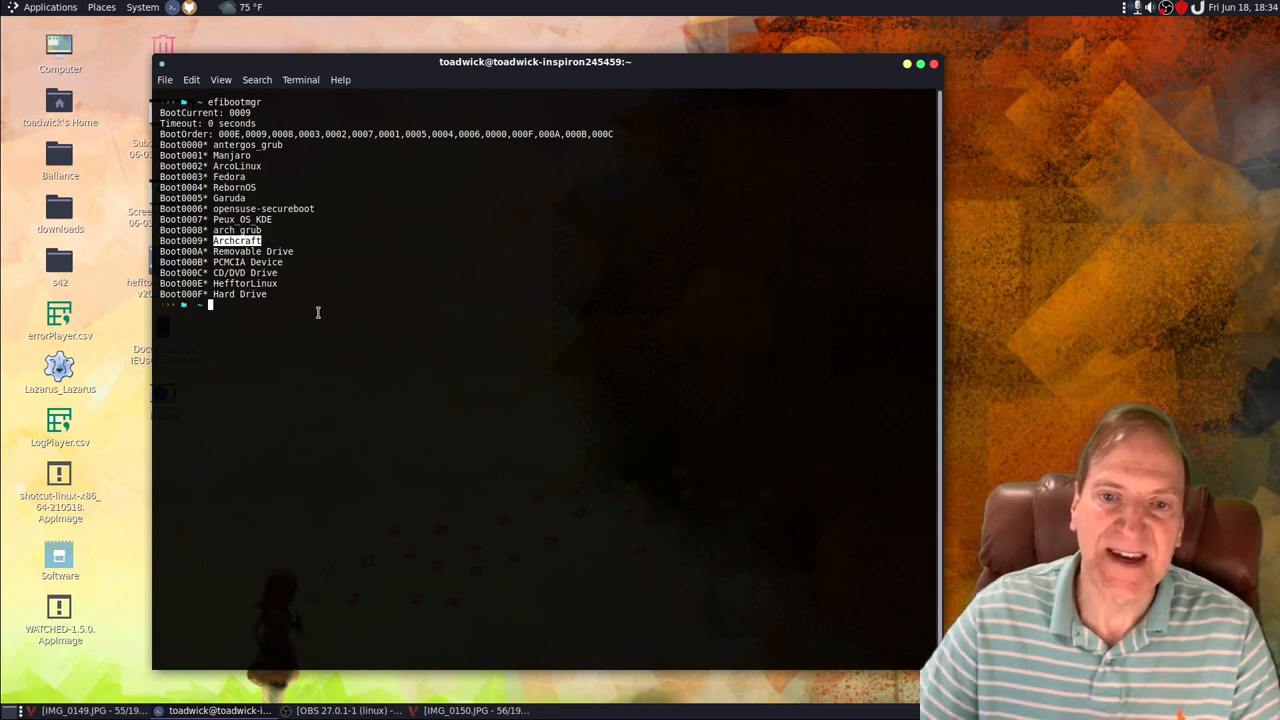
pyautogui.moveTo(441, 364)
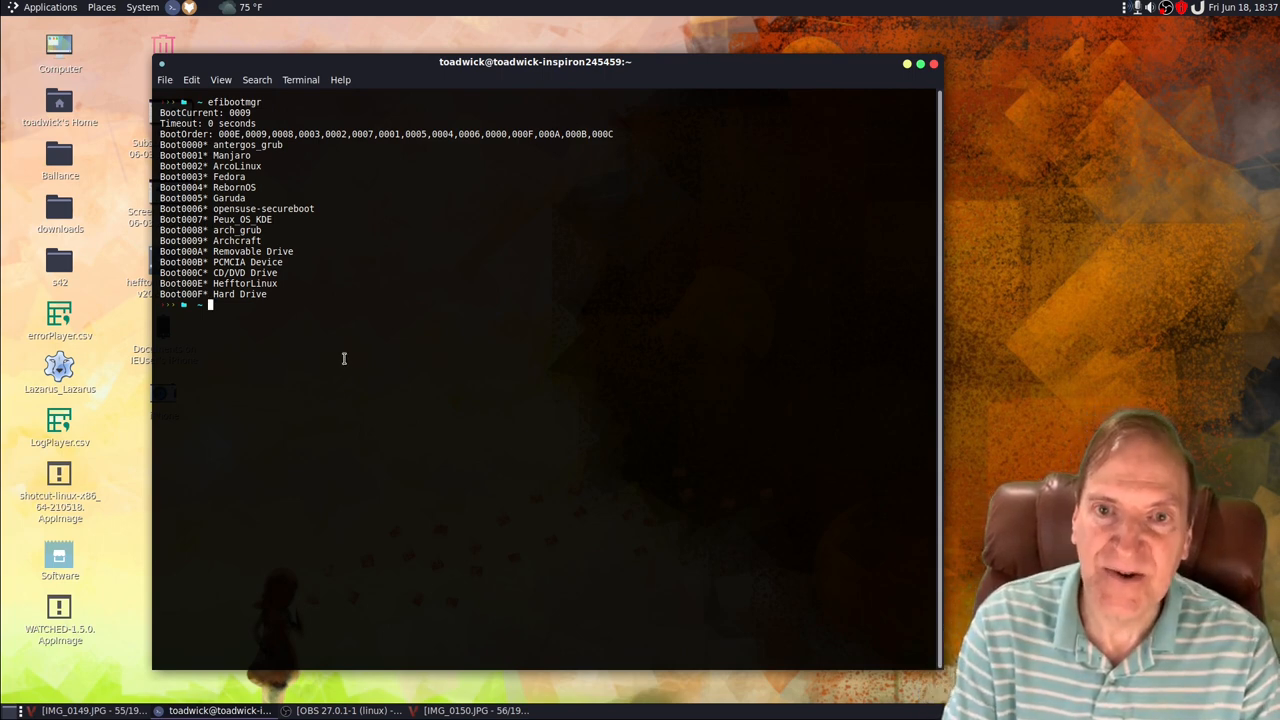
# Run sudo efibootmgr -o without arguments, review the usage help, and copy the boot order
pyautogui.write('sudo efibootmgr -')
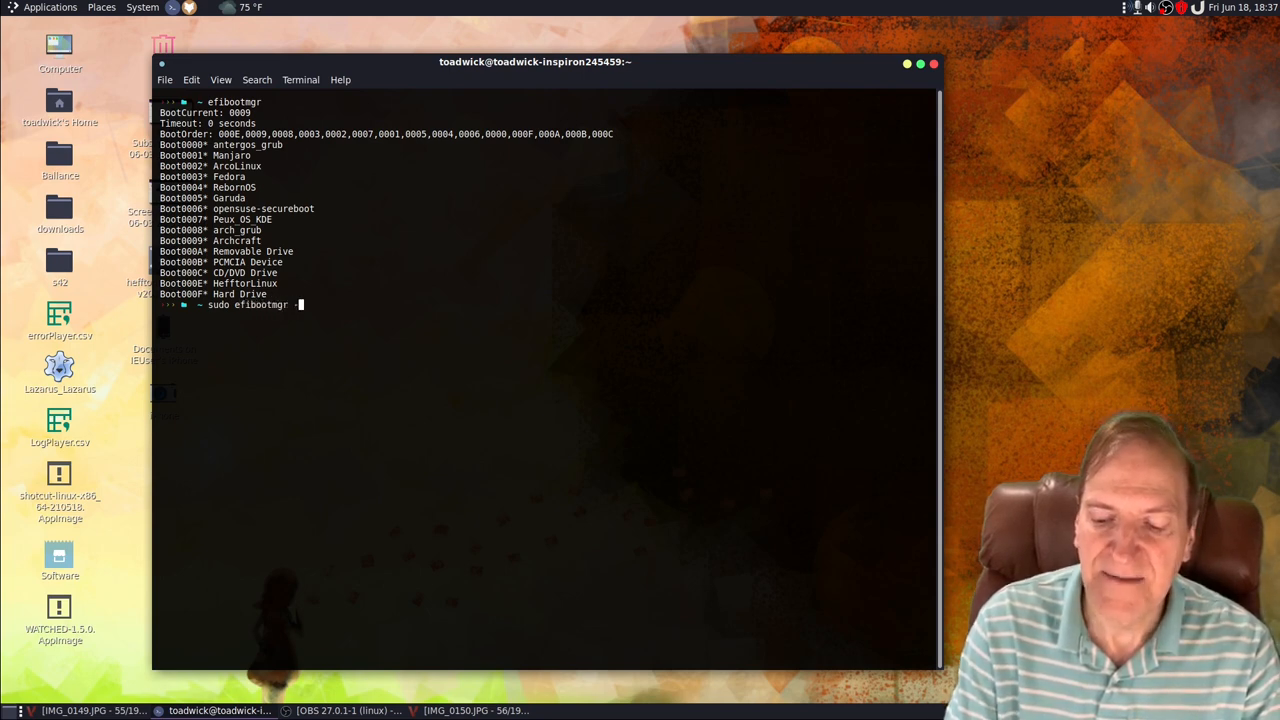
pyautogui.press('Return')
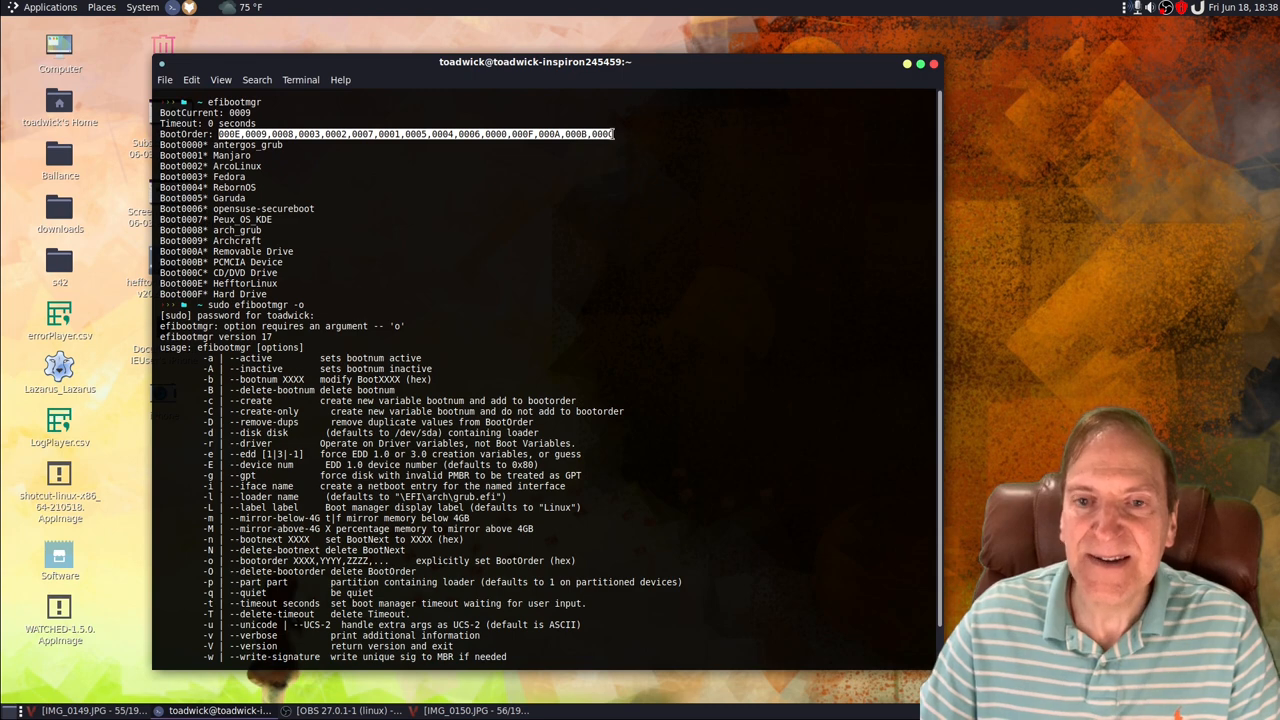
pyautogui.scroll(-3)
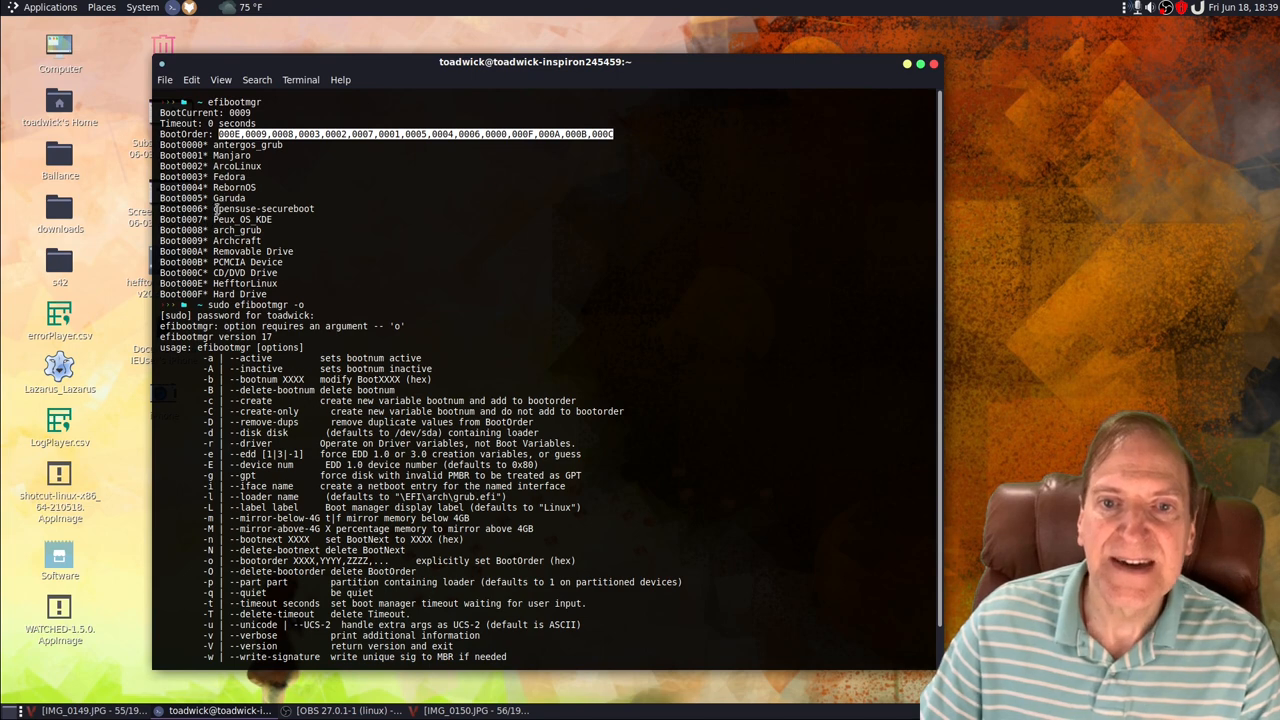
pyautogui.scroll(-3)
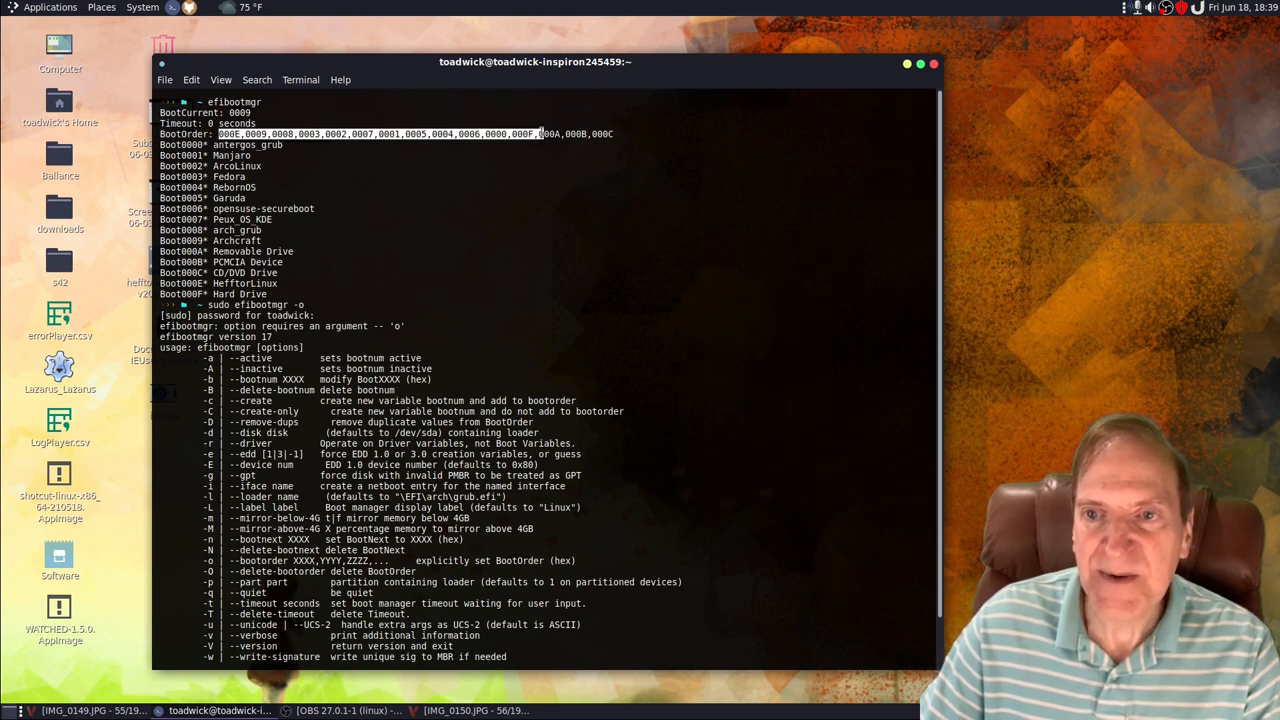
pyautogui.rightClick(550, 134)
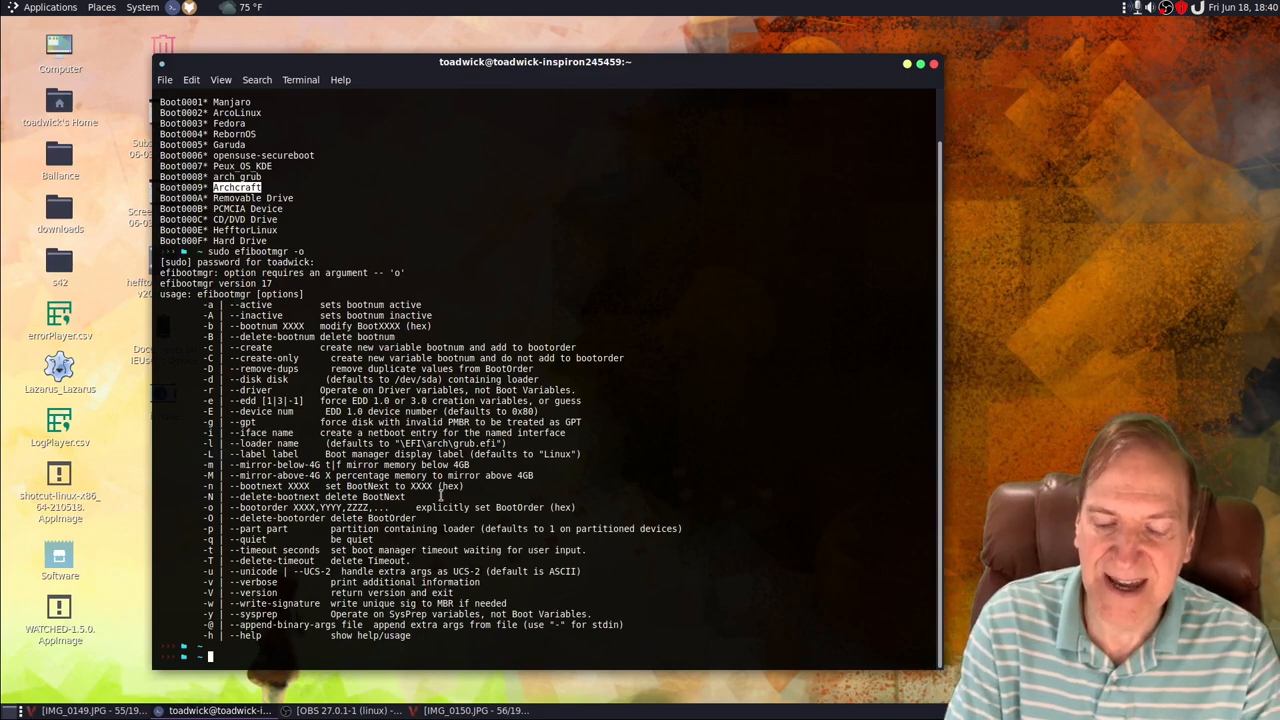
# Type sudo efibootmgr -o, paste the copied boot order, and move 0009 first
pyautogui.write('sudo')
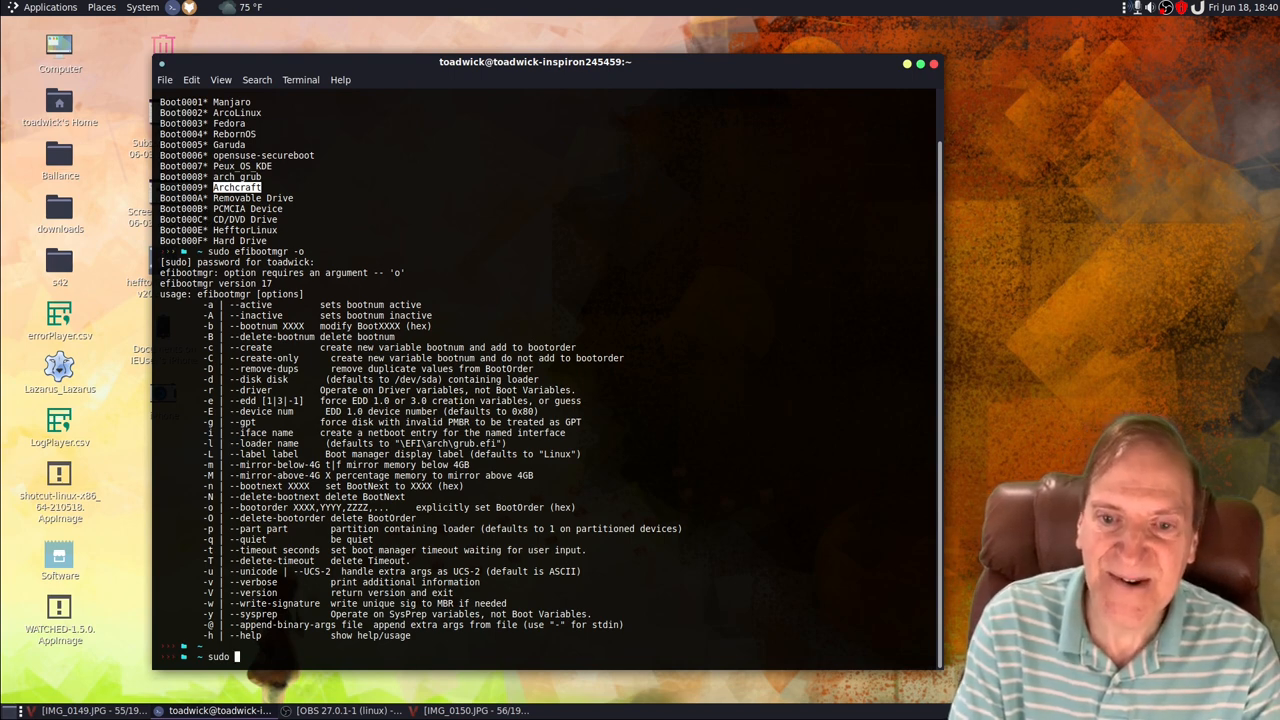
pyautogui.write('efiboo')
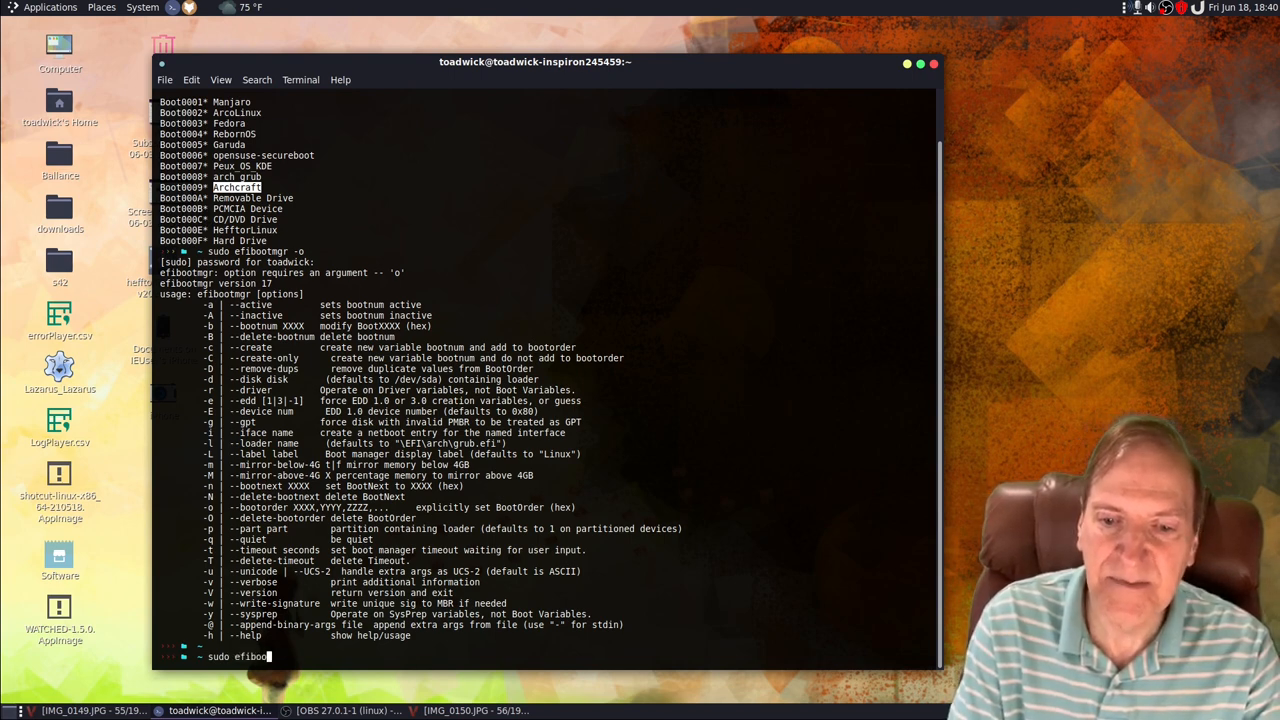
pyautogui.write('mgr')
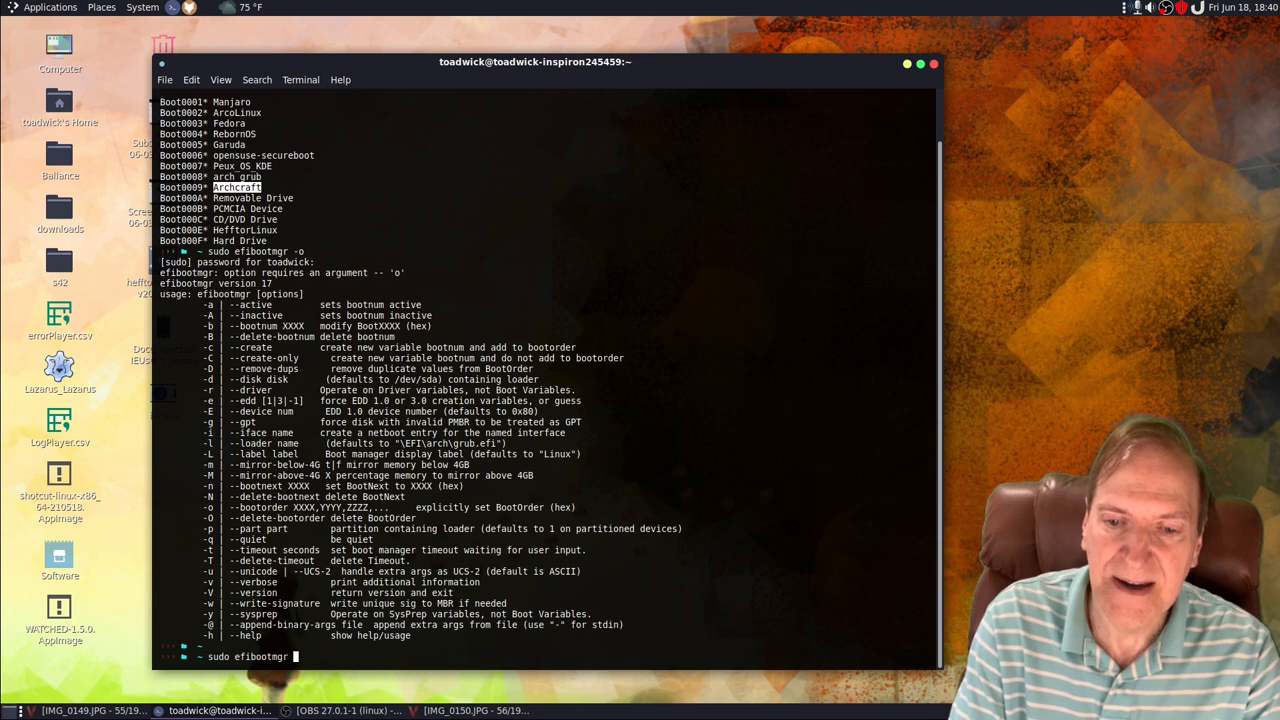
pyautogui.write('-o')
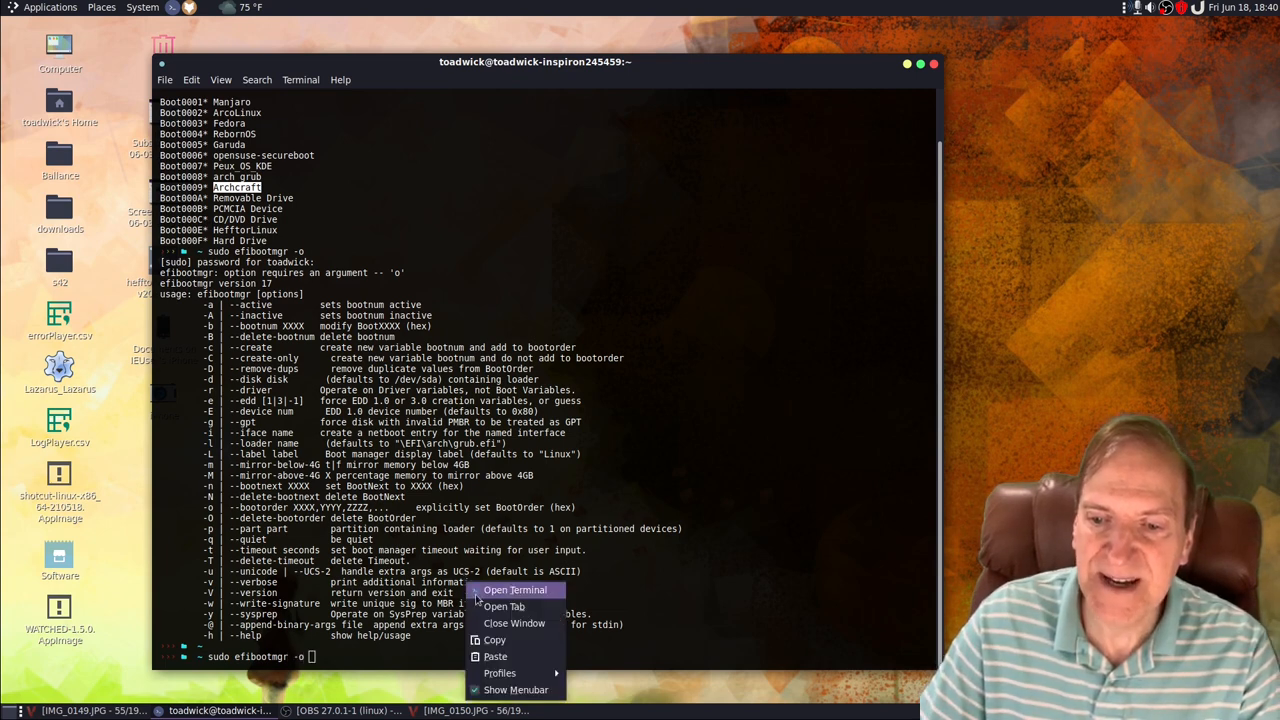
pyautogui.click(495, 656)
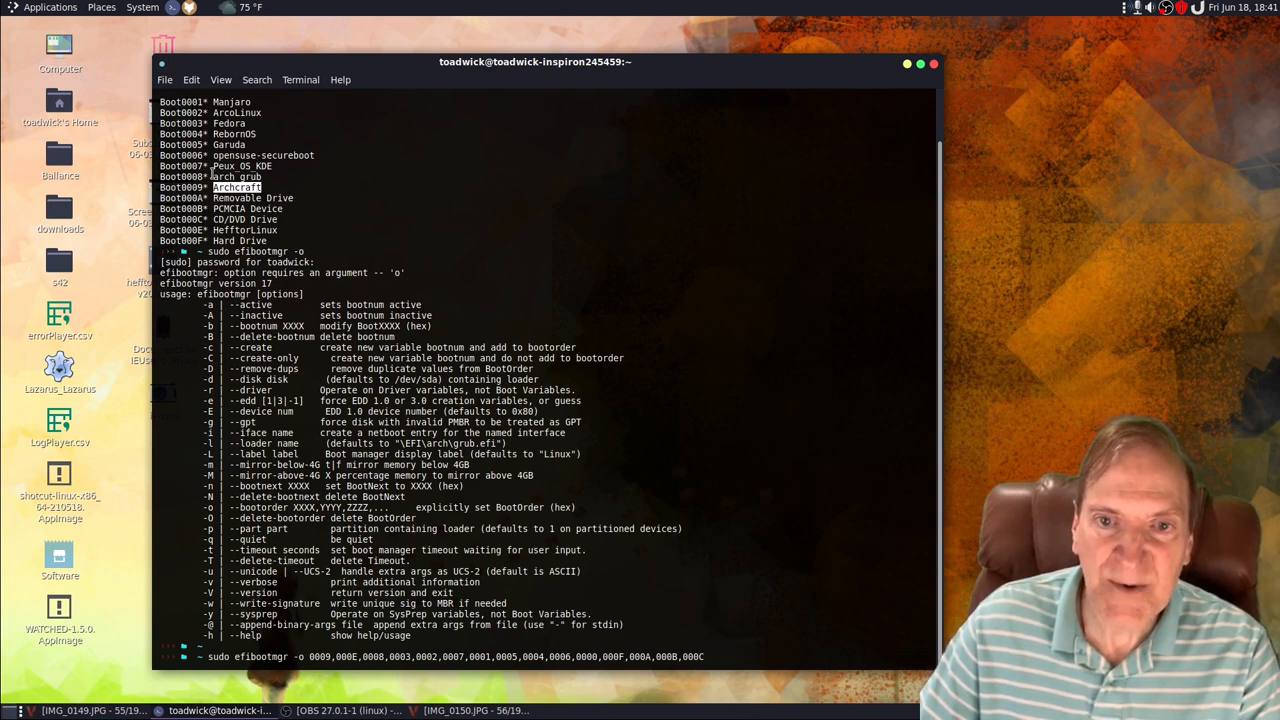
pyautogui.write('C')
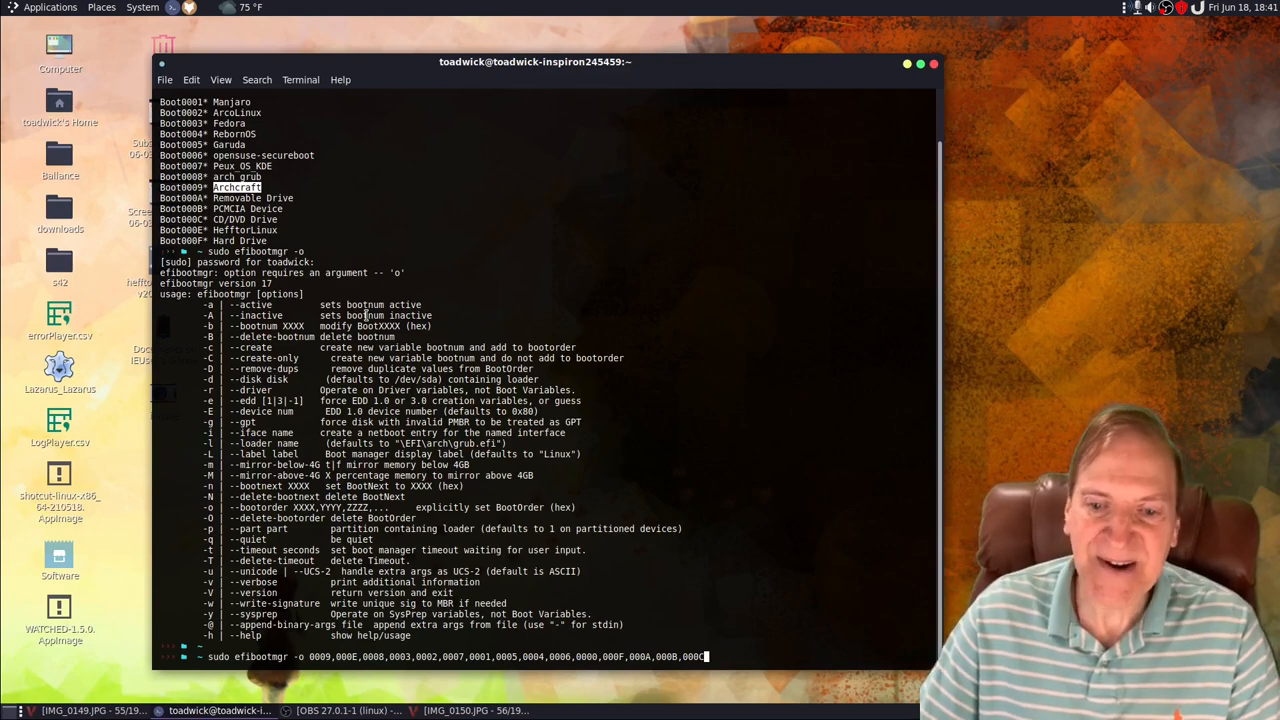
# Run the boot order change so BootOrder starts 0009, 000E, 0008
pyautogui.press('Return')
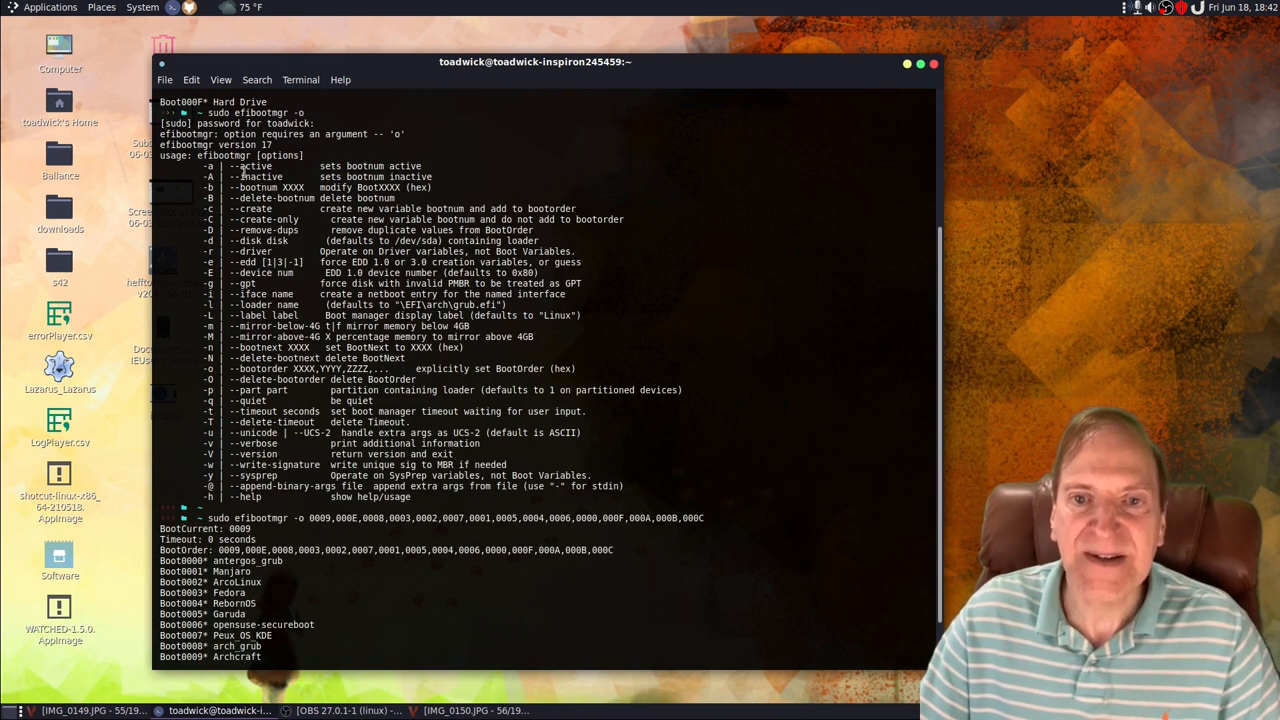
pyautogui.scroll(-3)
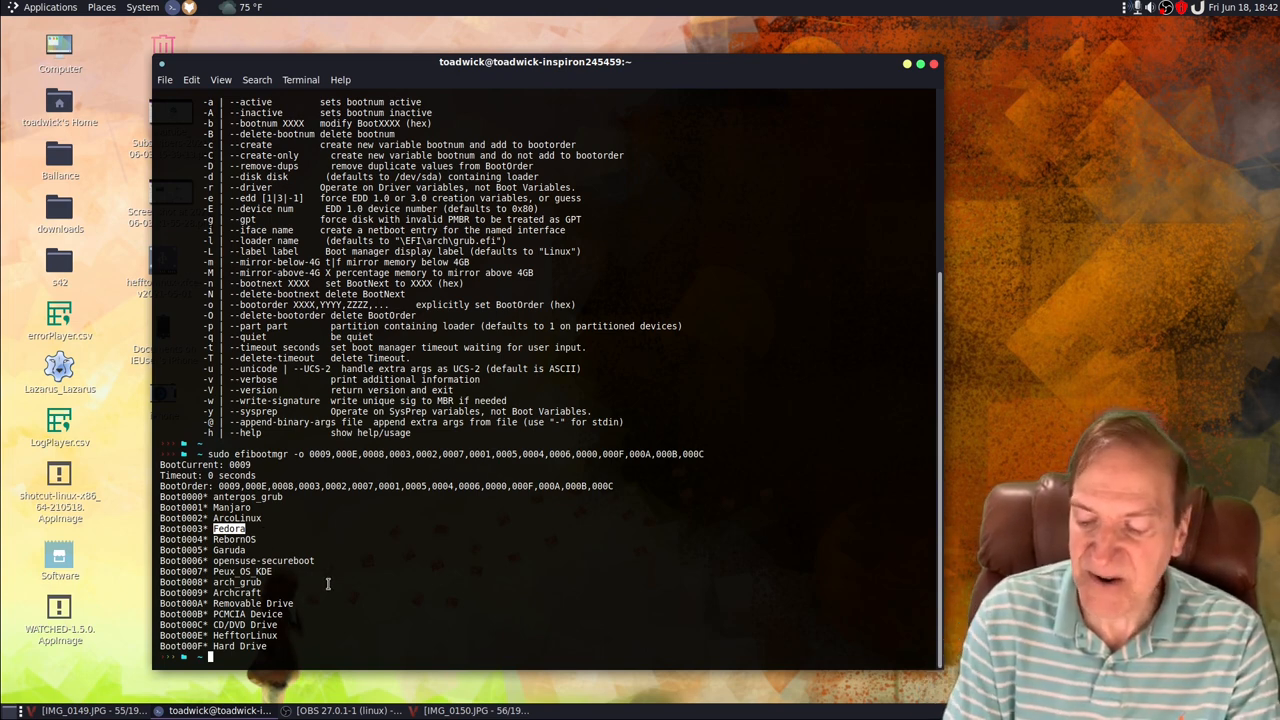
# Mark Fedora entry 0003 inactive, correcting the command to sudo efibootmgr -b 0003 -A
pyautogui.write('sudo efibootmgr')
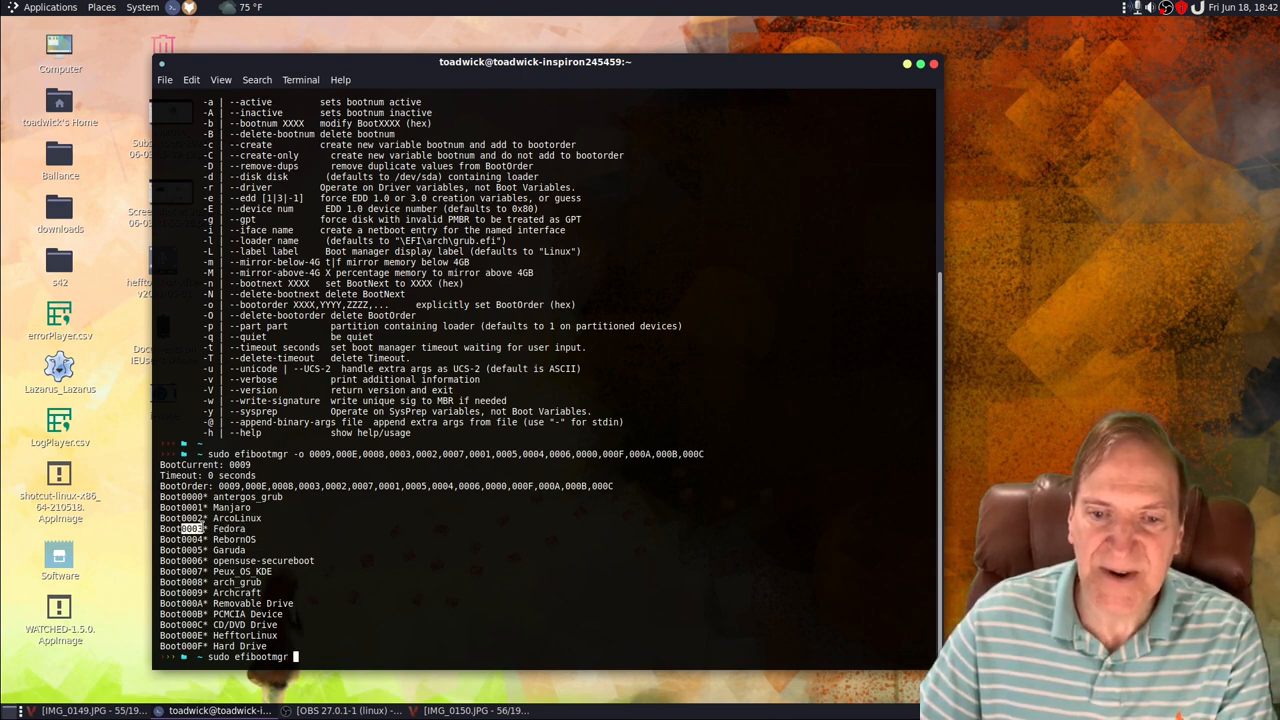
pyautogui.write('0003')
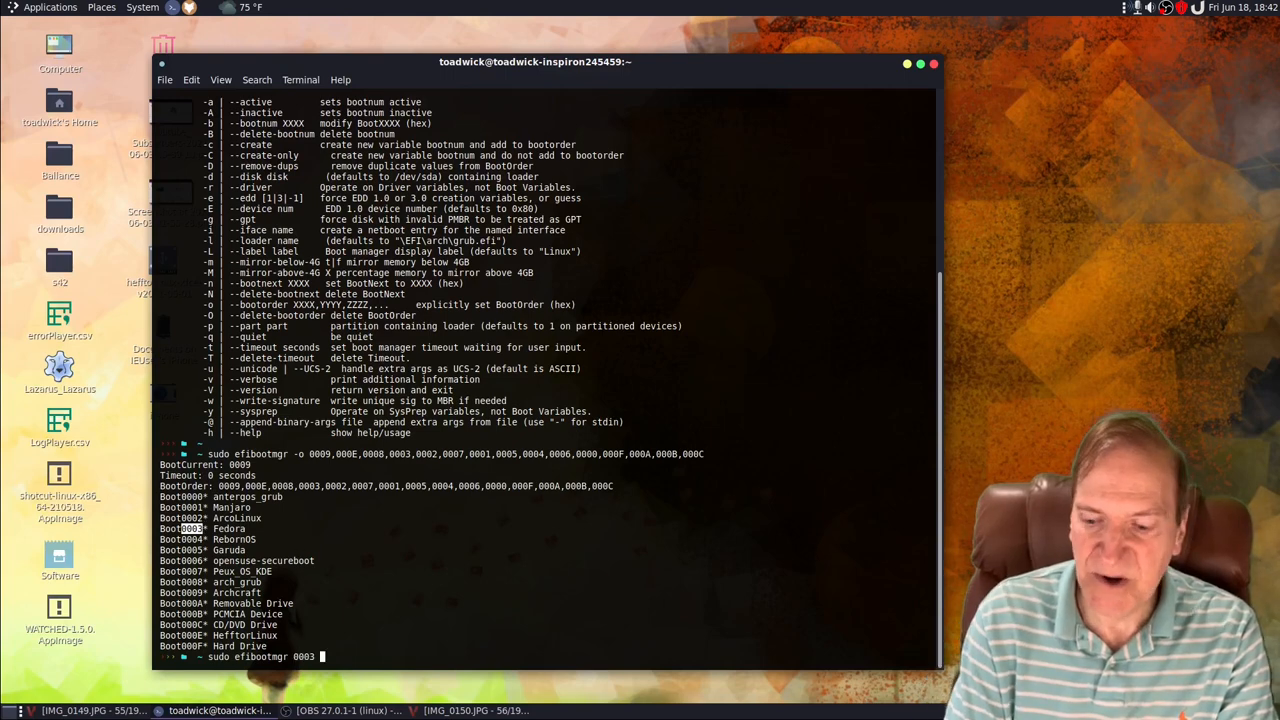
pyautogui.write('-A')
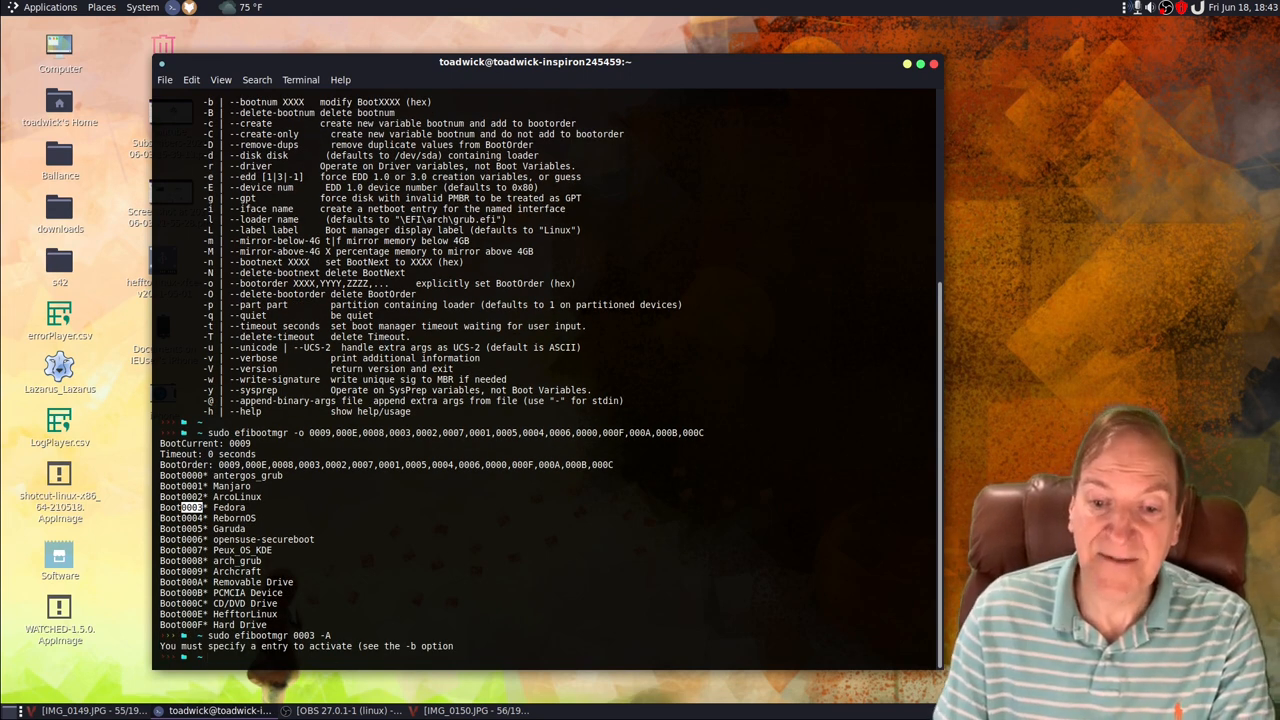
pyautogui.write('sudo efibootmgr 0003 -A')
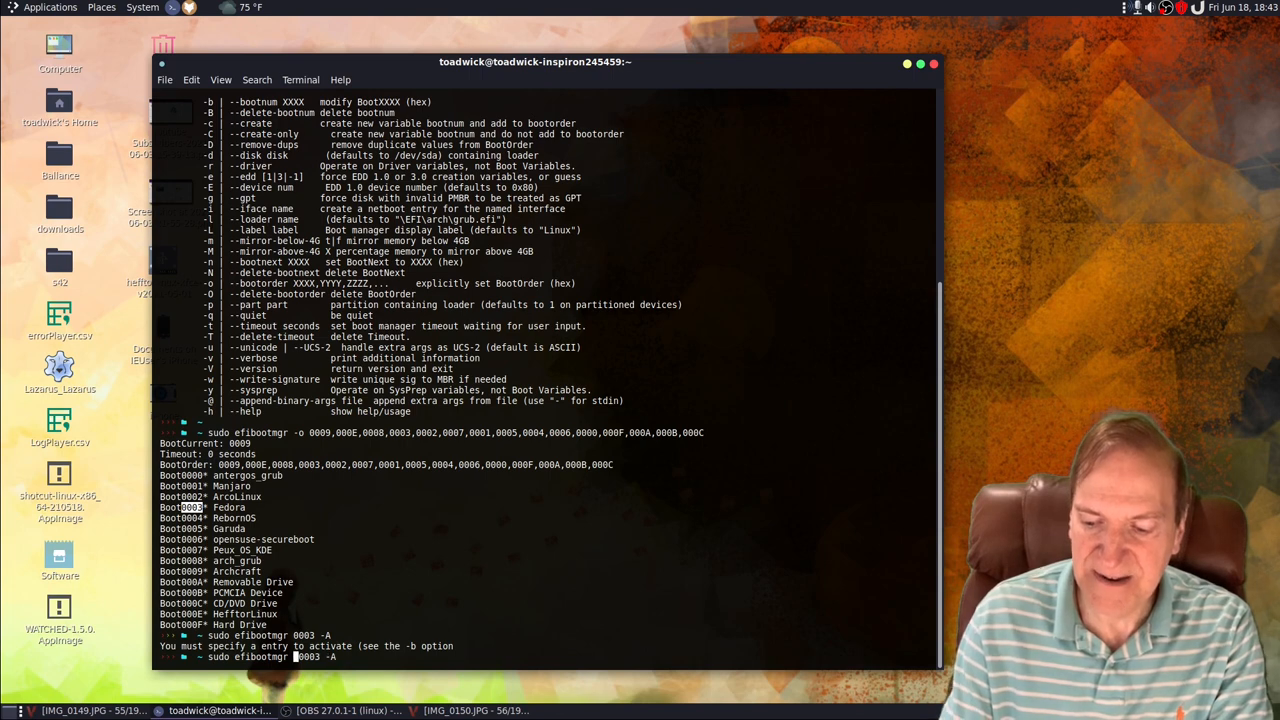
pyautogui.write('-b')
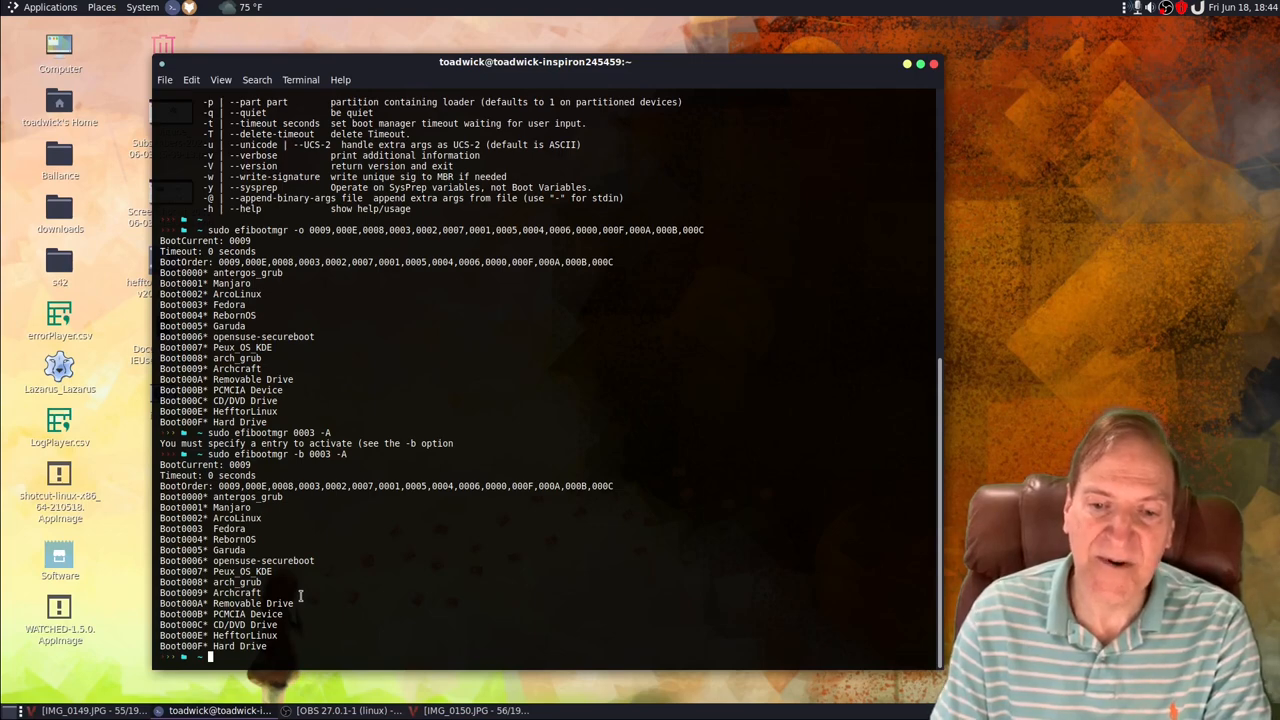
# Change the command to sudo efibootmgr -b 0003 -B to delete Fedora's entry
pyautogui.write('sudo efibootmgr -b 0003 -A')
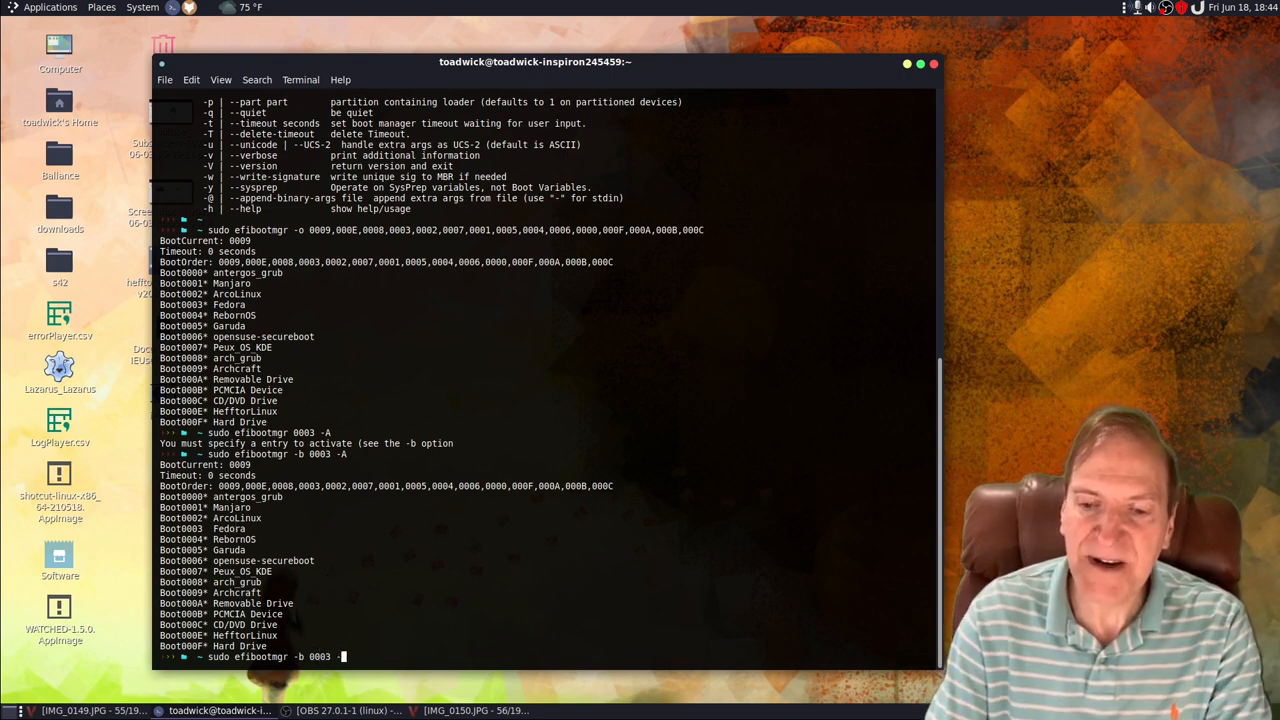
pyautogui.write('-B')
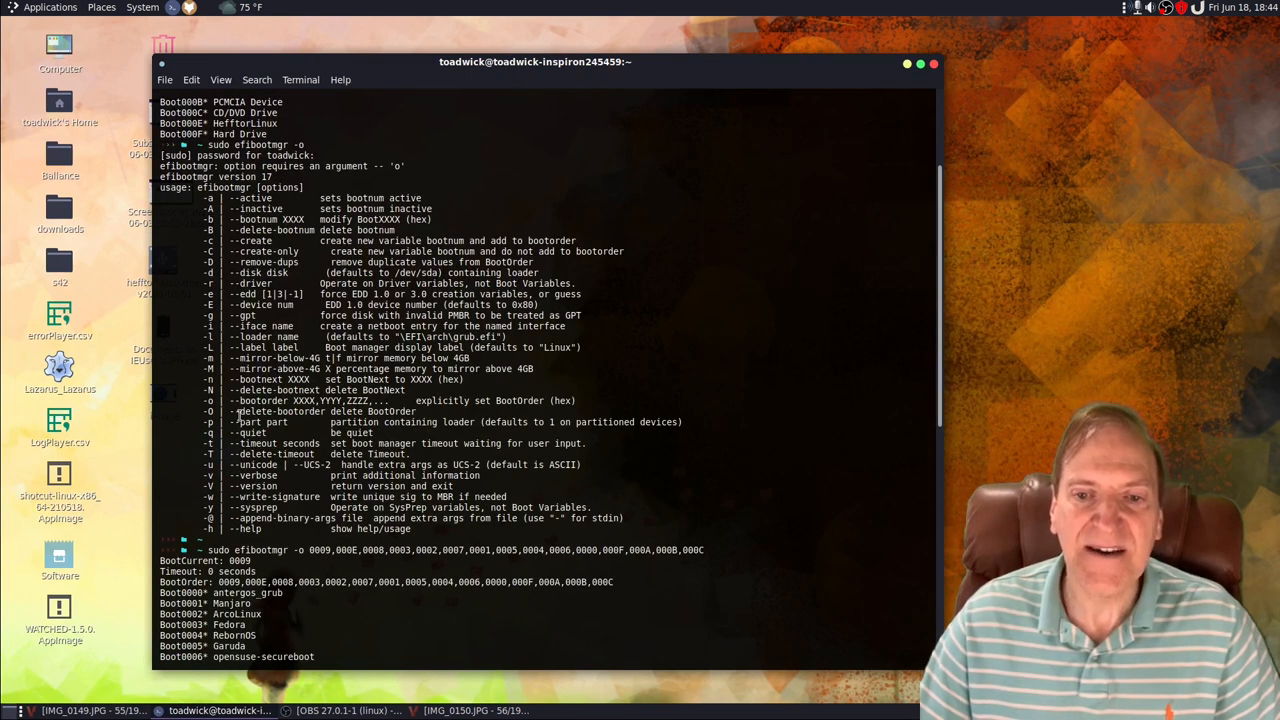
# Run efibootmgr -v for a verbose listing of all boot entries
pyautogui.scroll(-3)
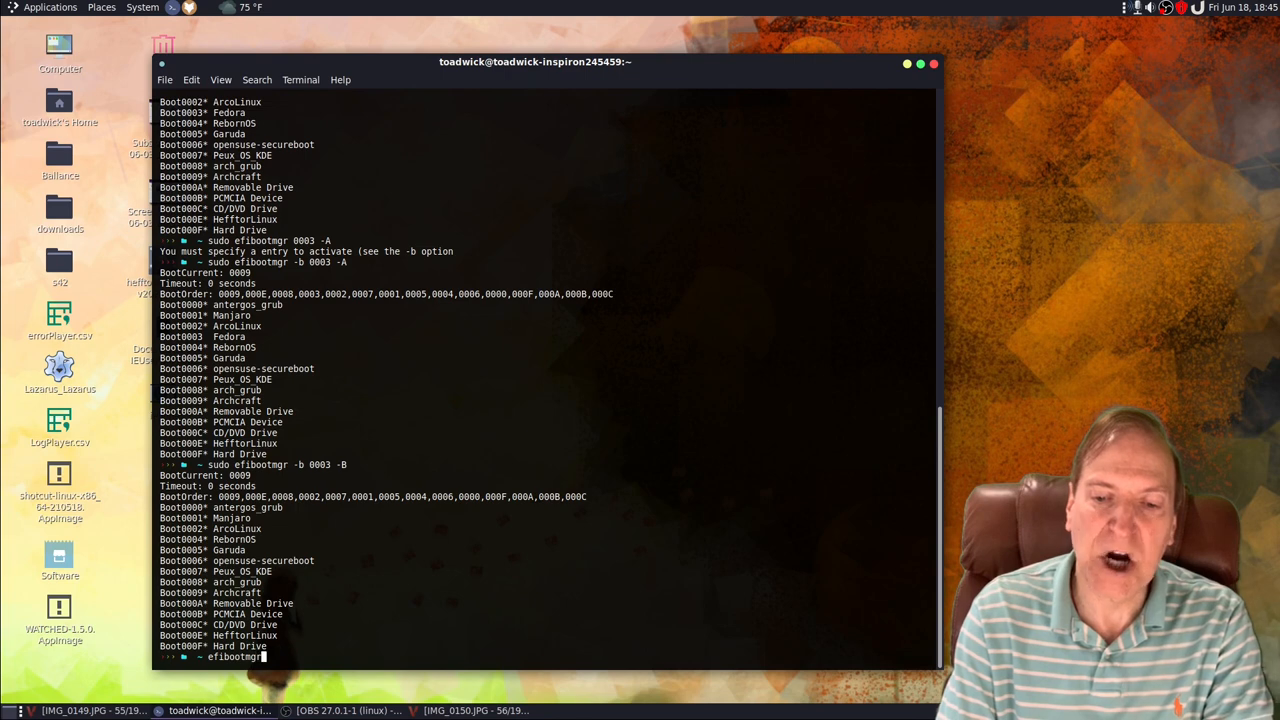
pyautogui.write('-v')
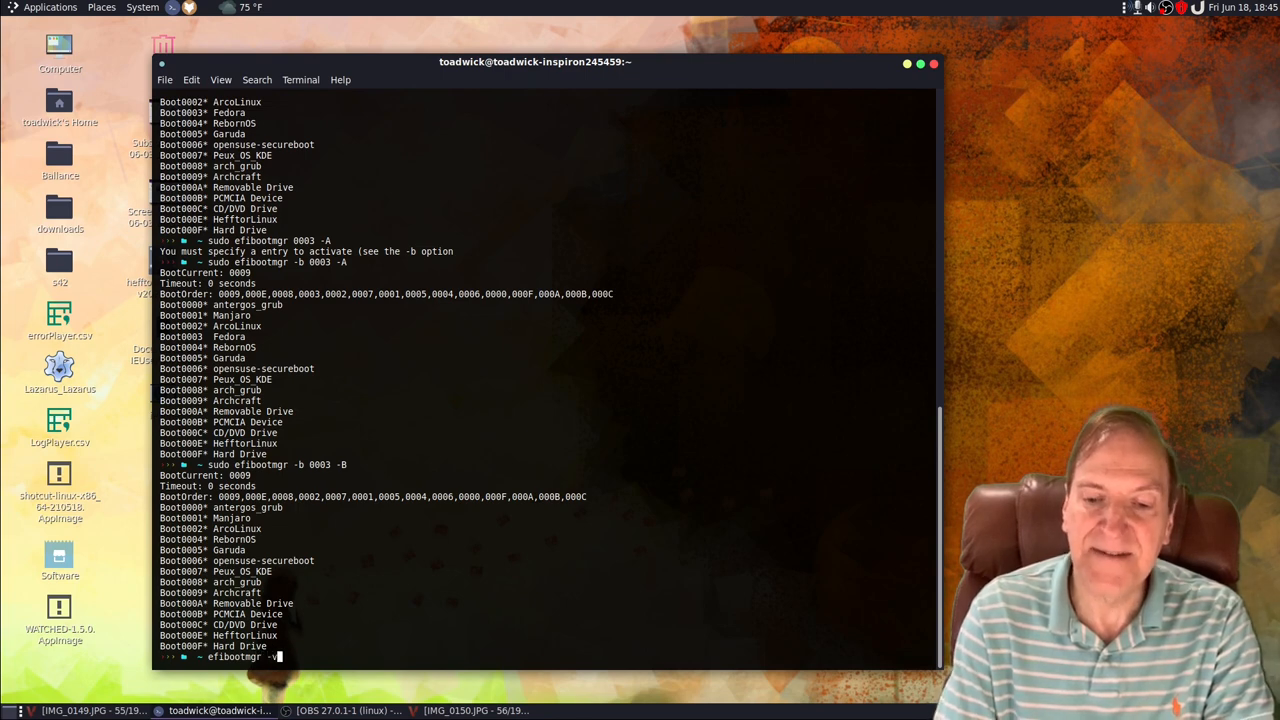
pyautogui.press('Return')
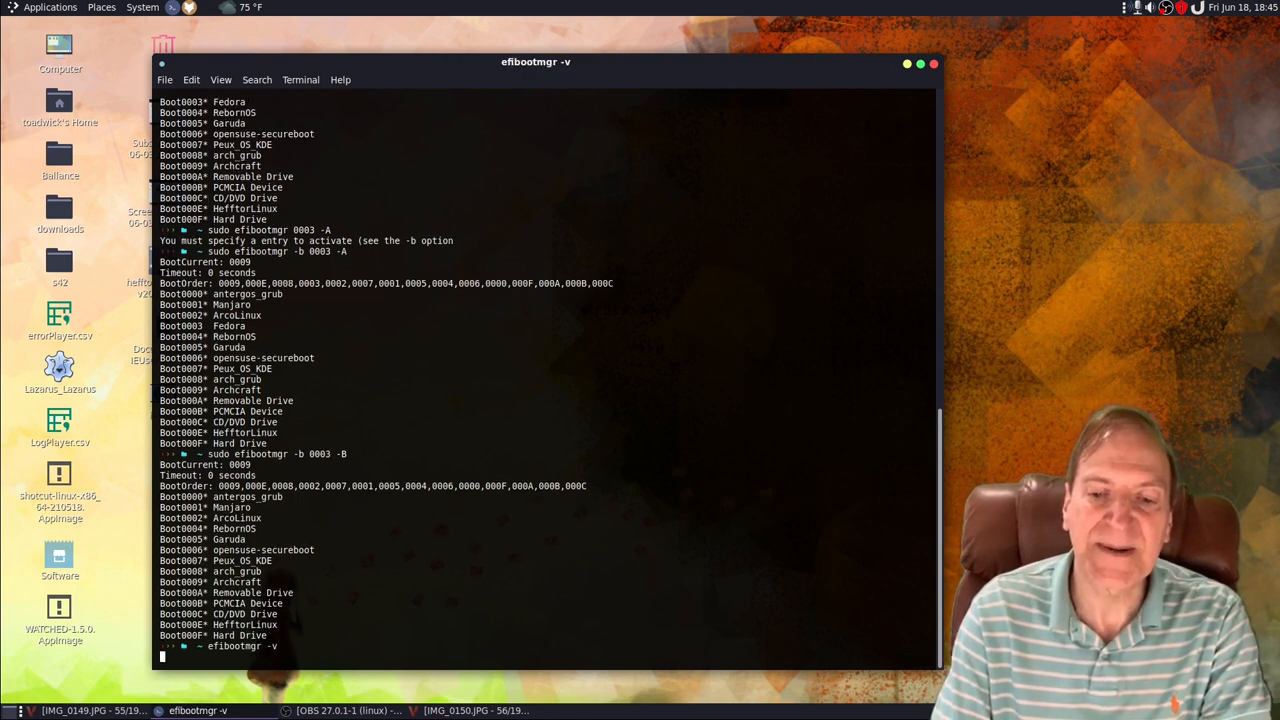